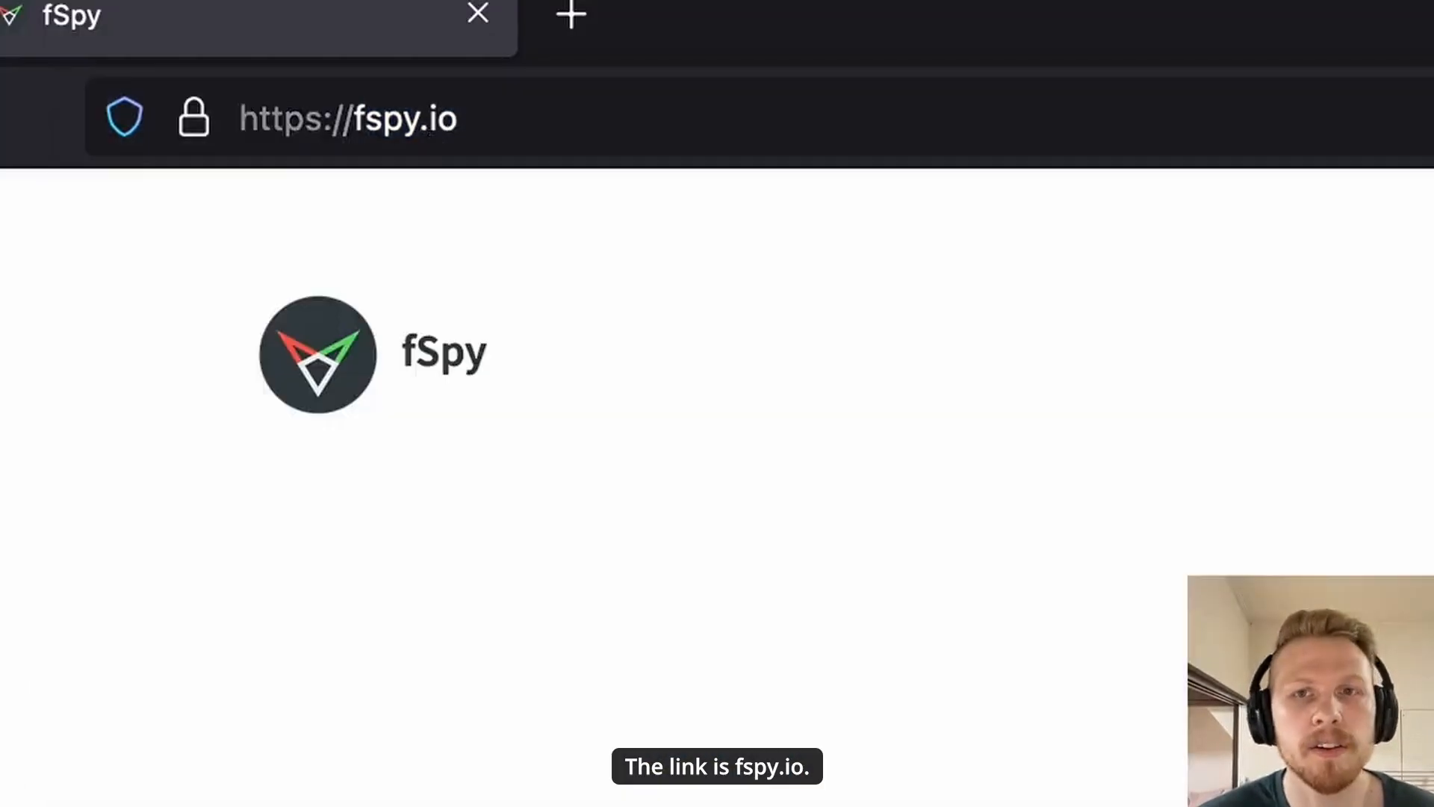
Step: Scroll the fSpy site down past the Download button to the 'Importing to Blender' section
scroll("down", 3)
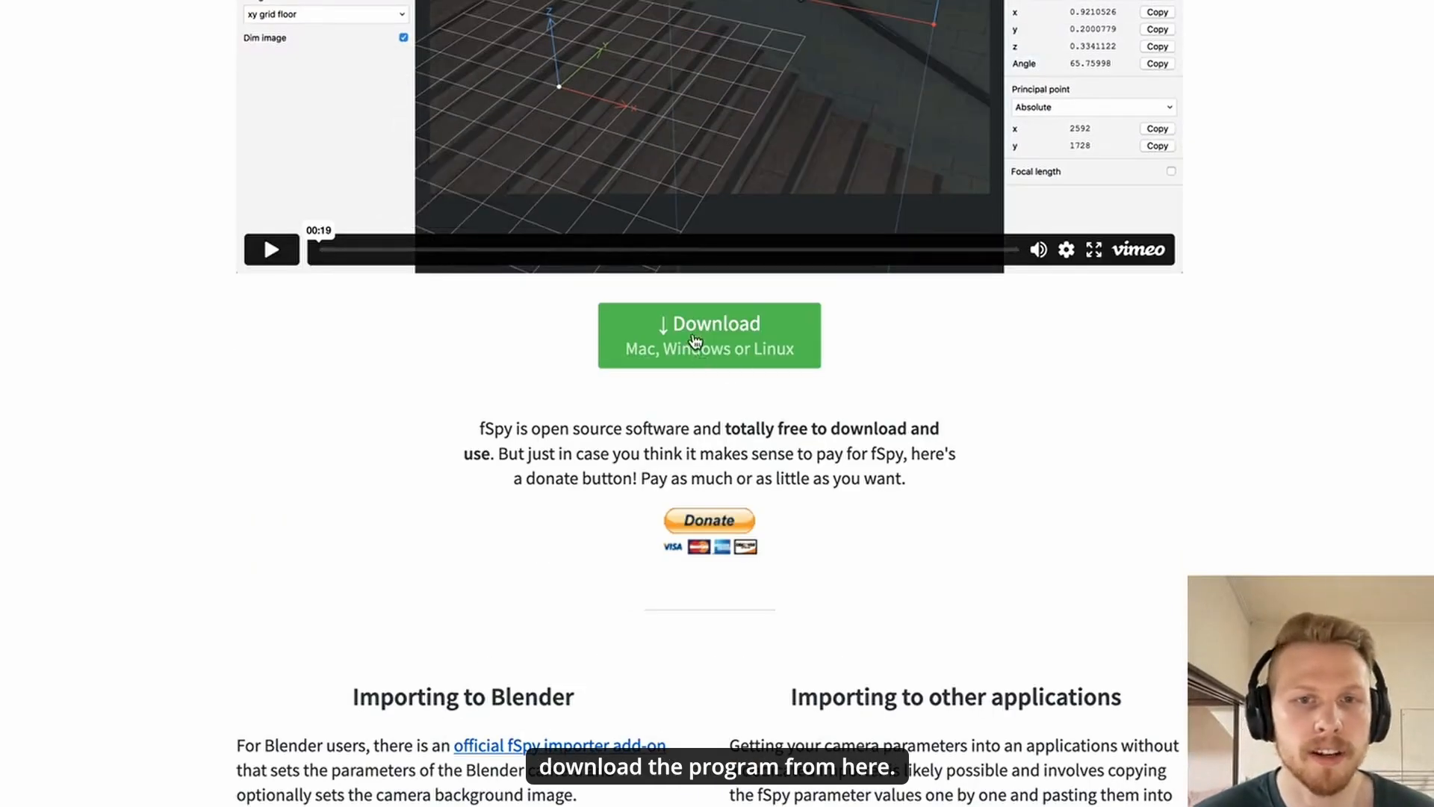
scroll("down", 3)
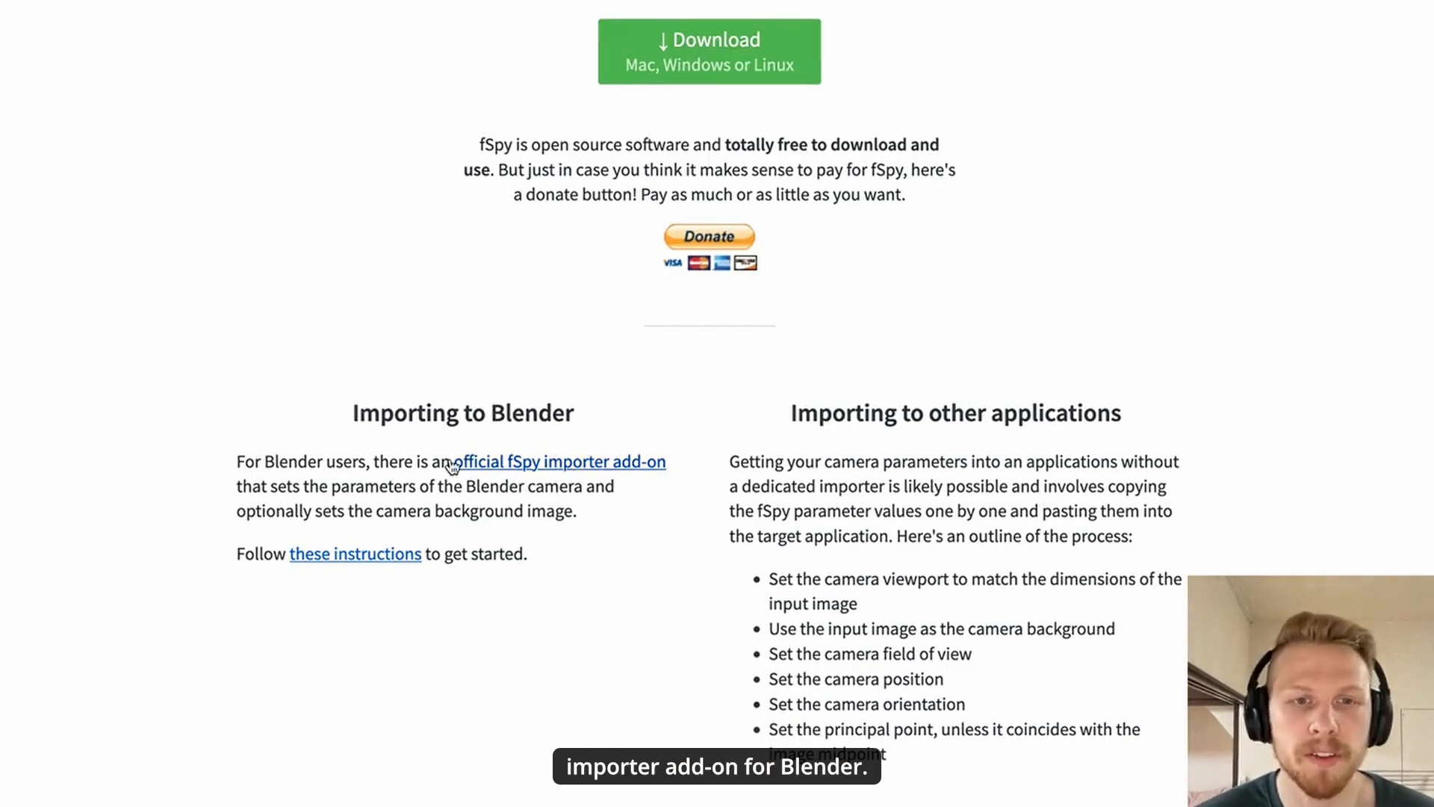
scroll("down", 3)
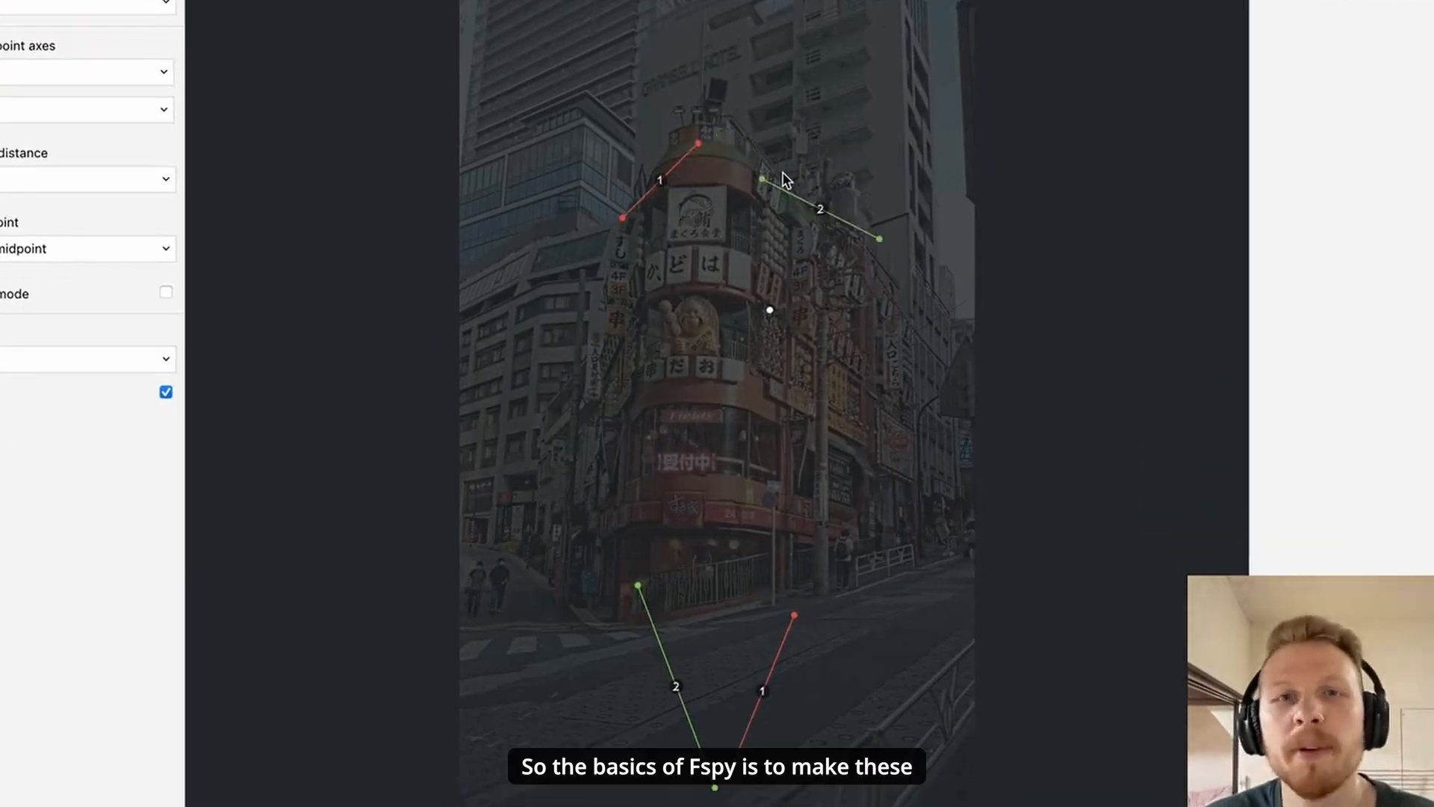
Step: Align vanishing line 2 with the building's top edge and choose 2 vanishing points
left_click_drag(761, 178, 739, 144)
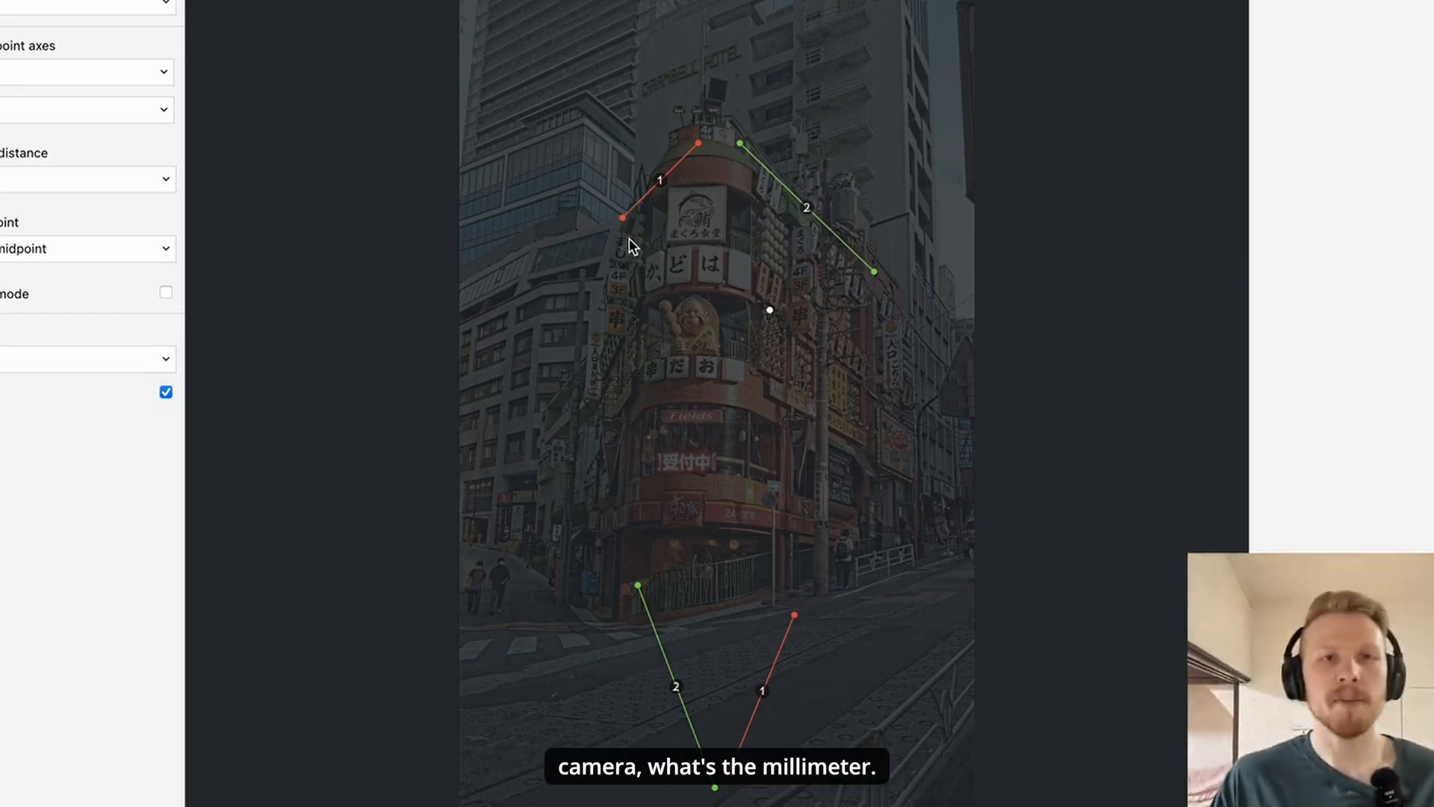
mouse_move(676, 203)
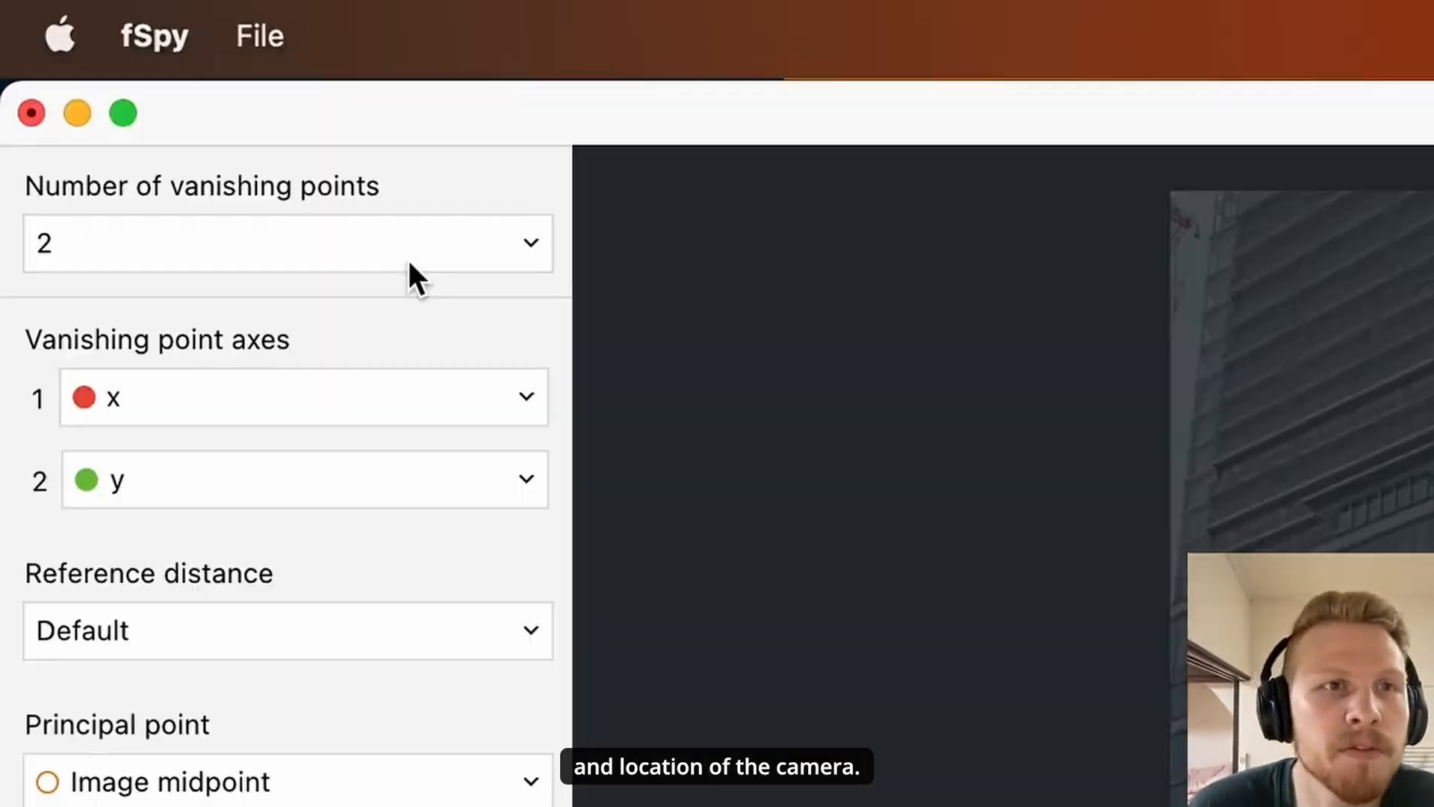
left_click(287, 242)
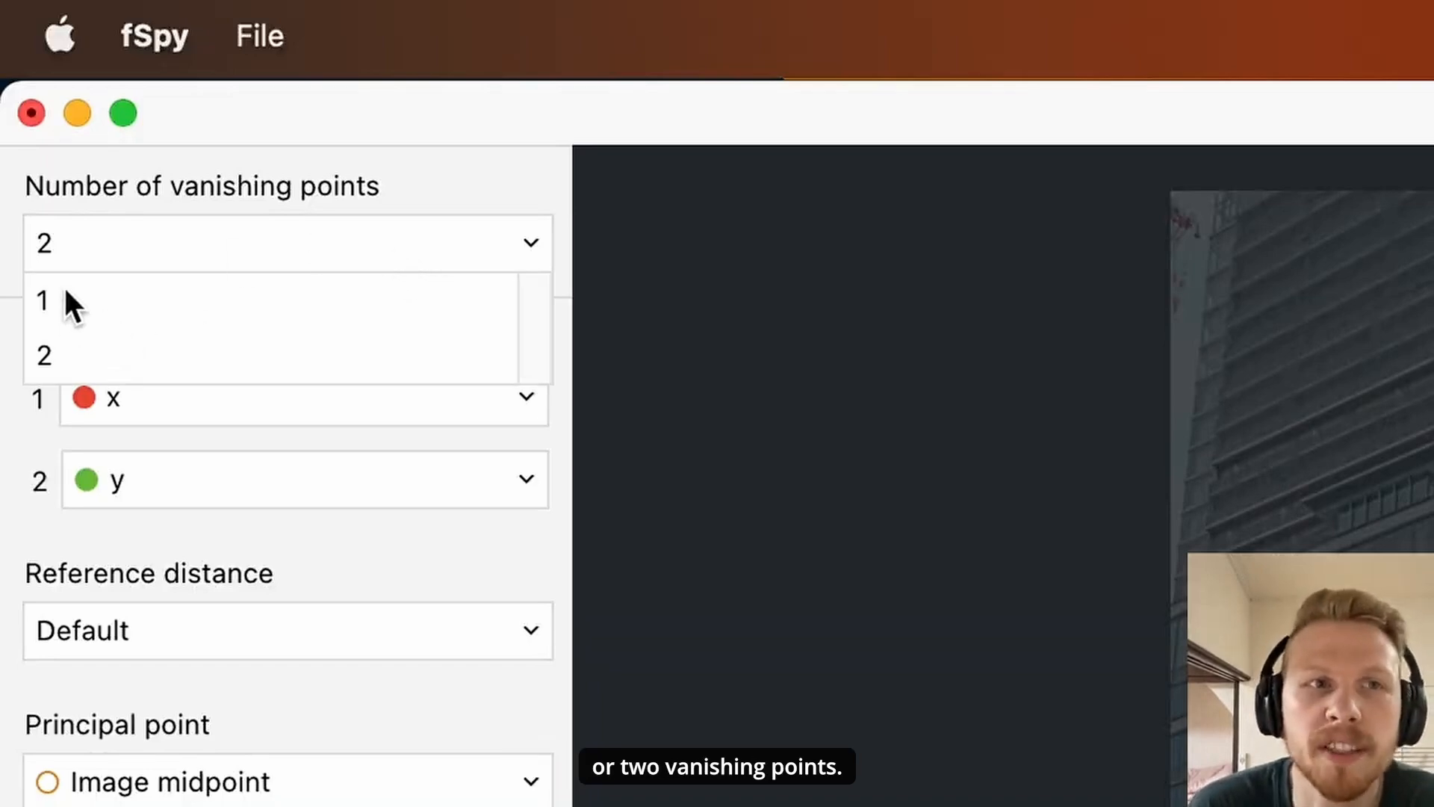
left_click(43, 356)
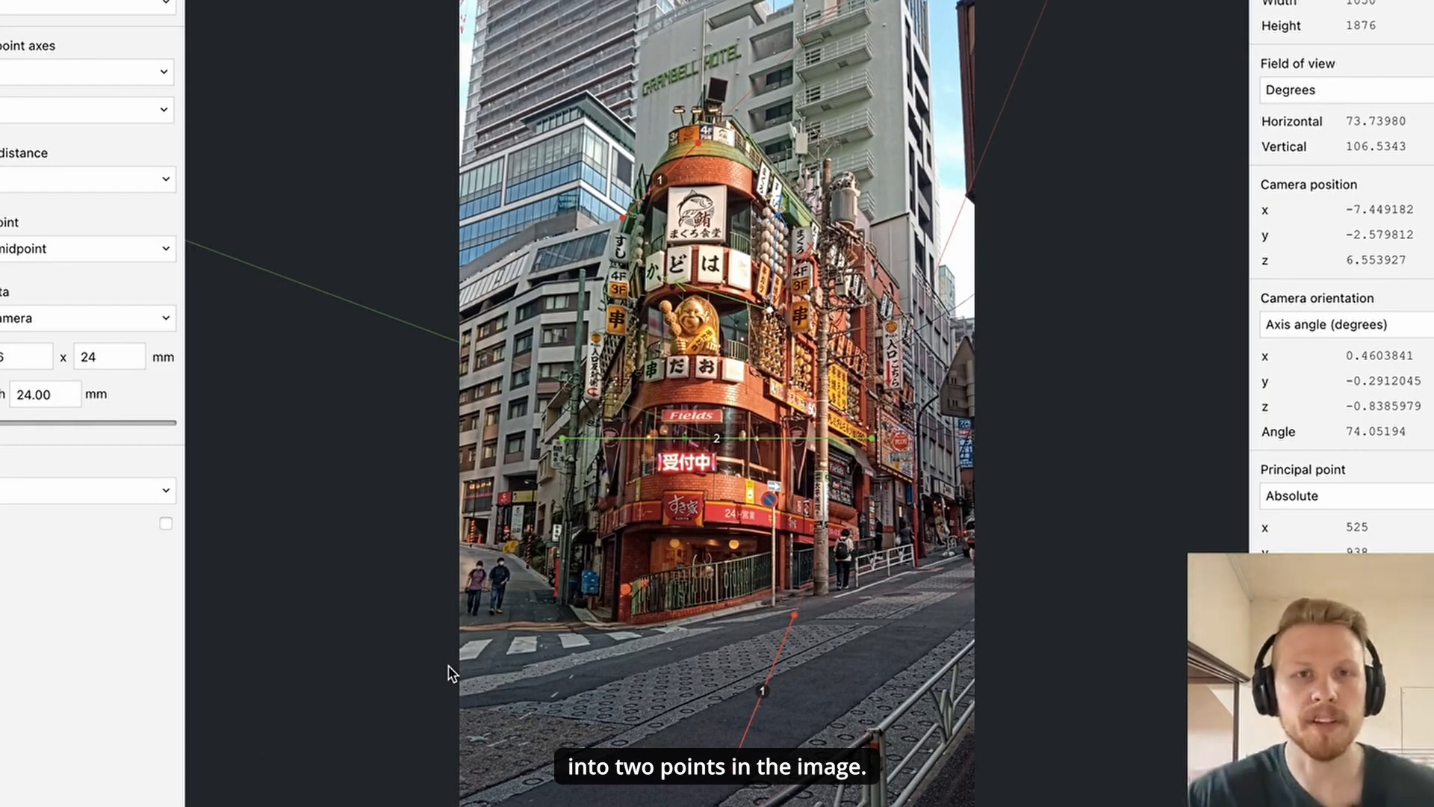
Step: Lay red vanishing line 1 along the street edge so the 3D axes follow the road
left_click(166, 523)
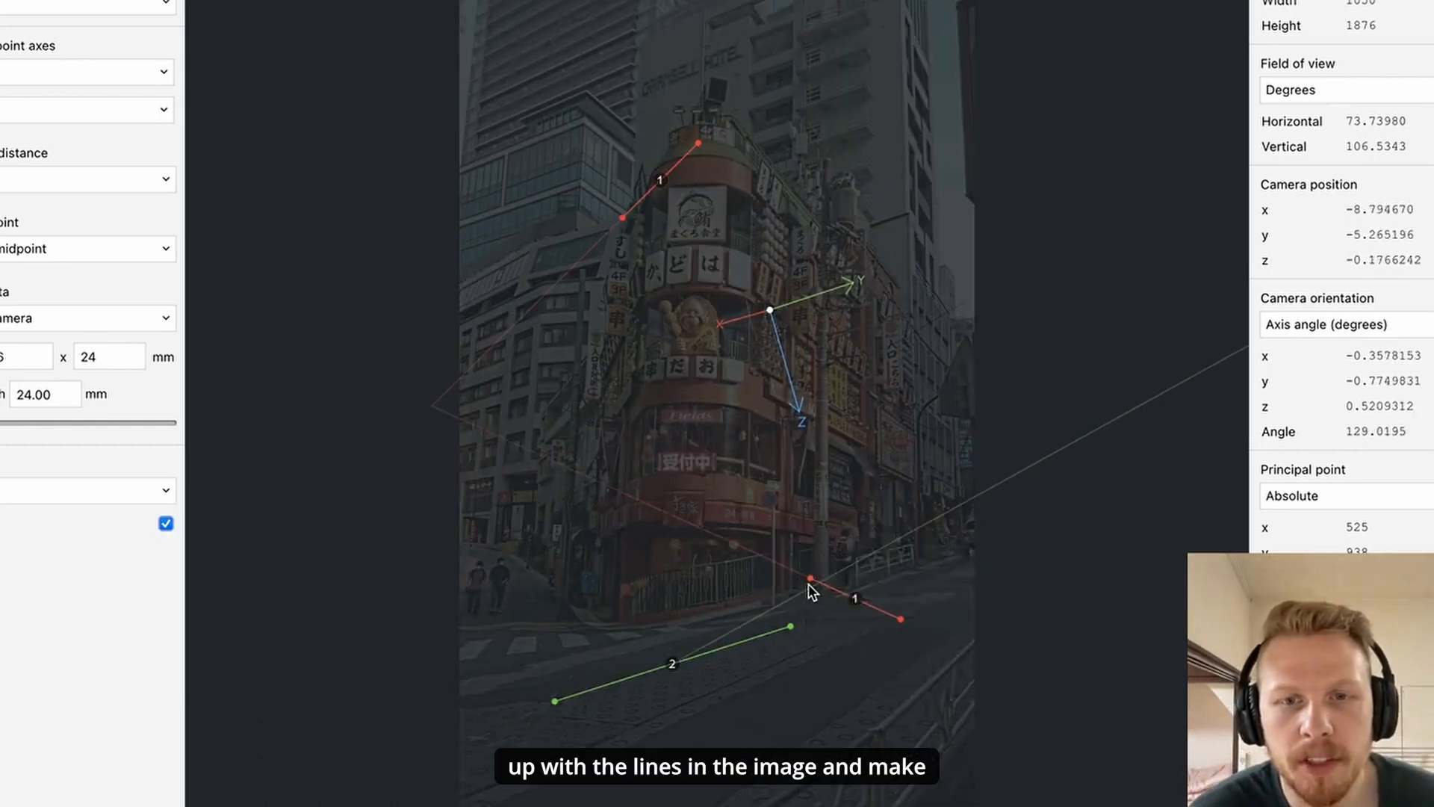
left_click_drag(809, 578, 810, 618)
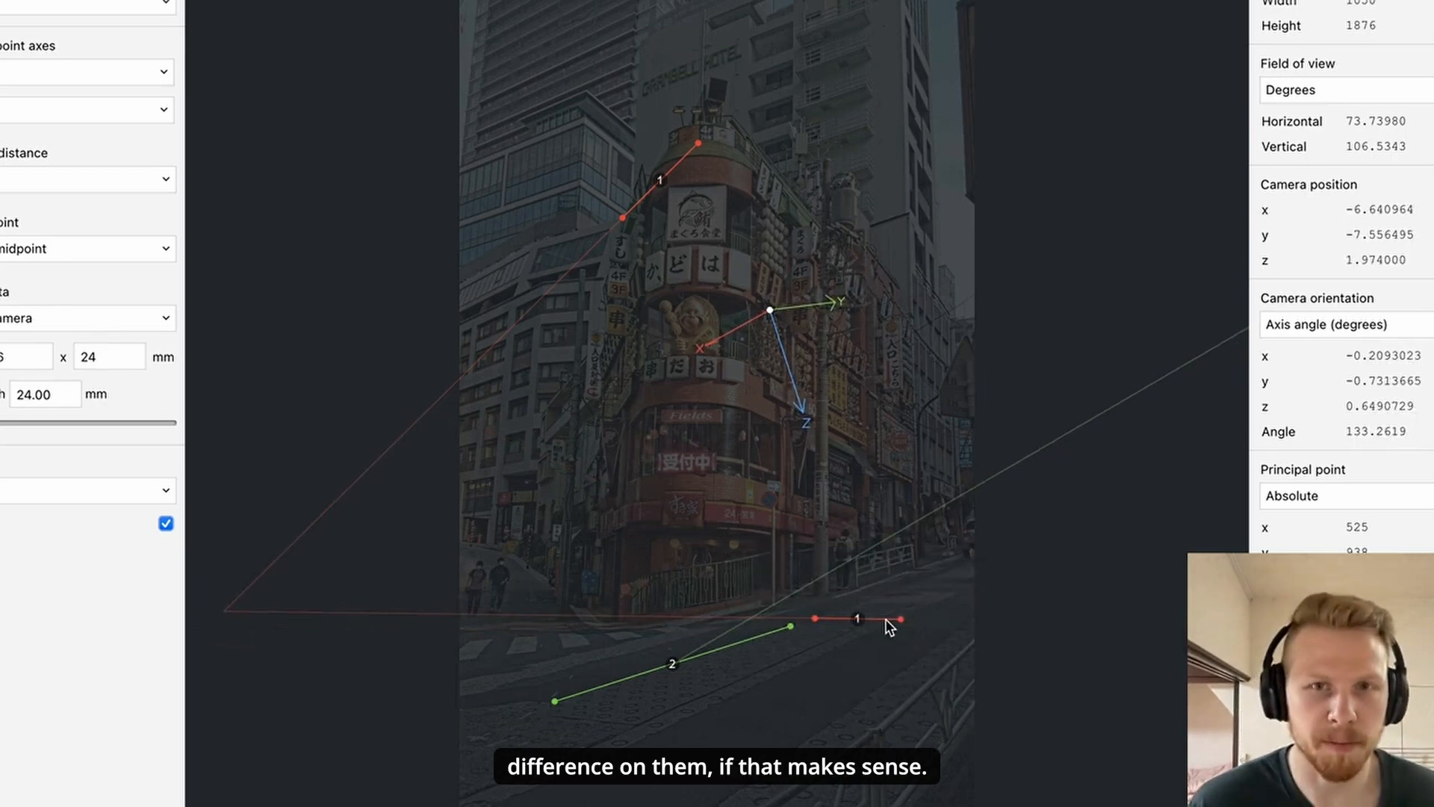
mouse_move(553, 707)
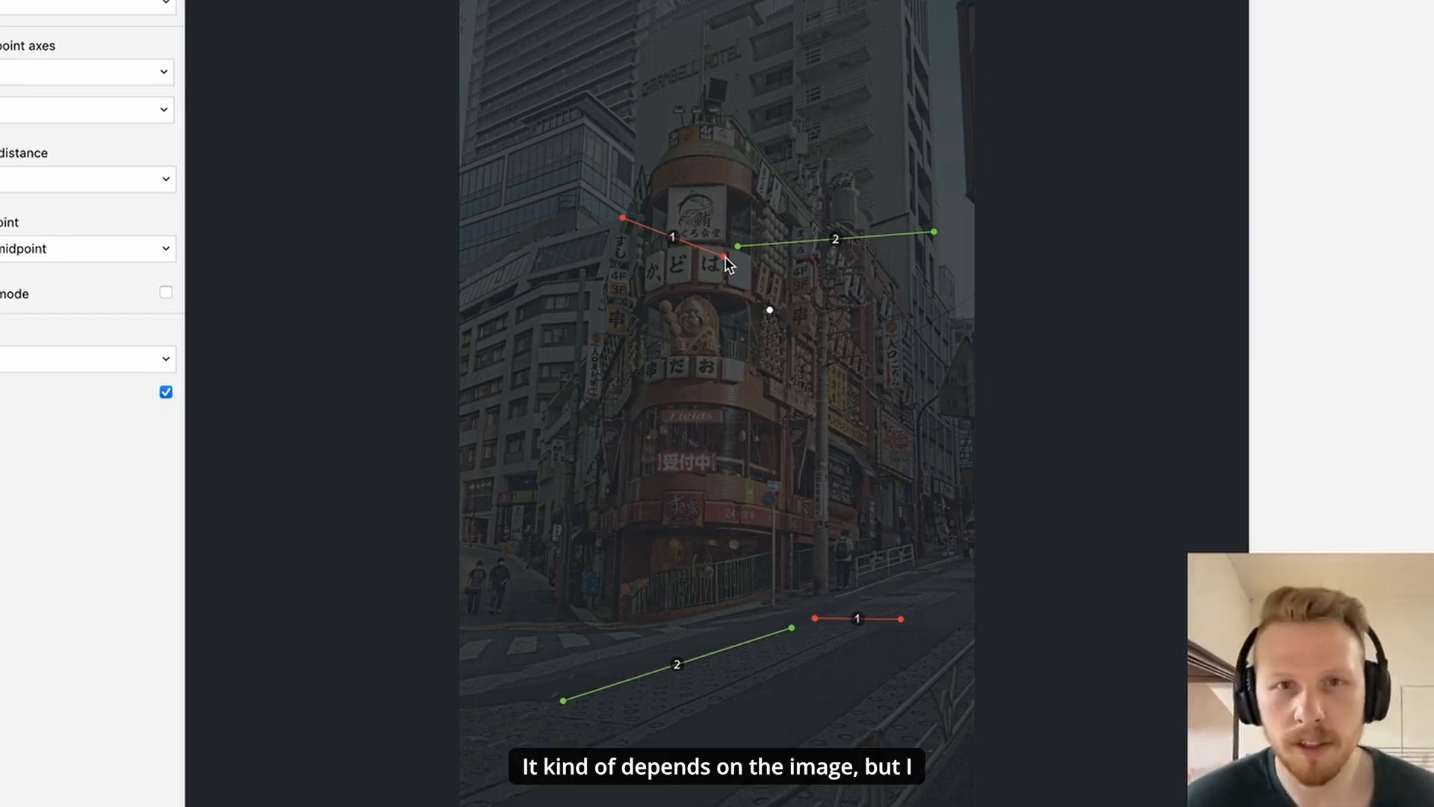
mouse_move(714, 284)
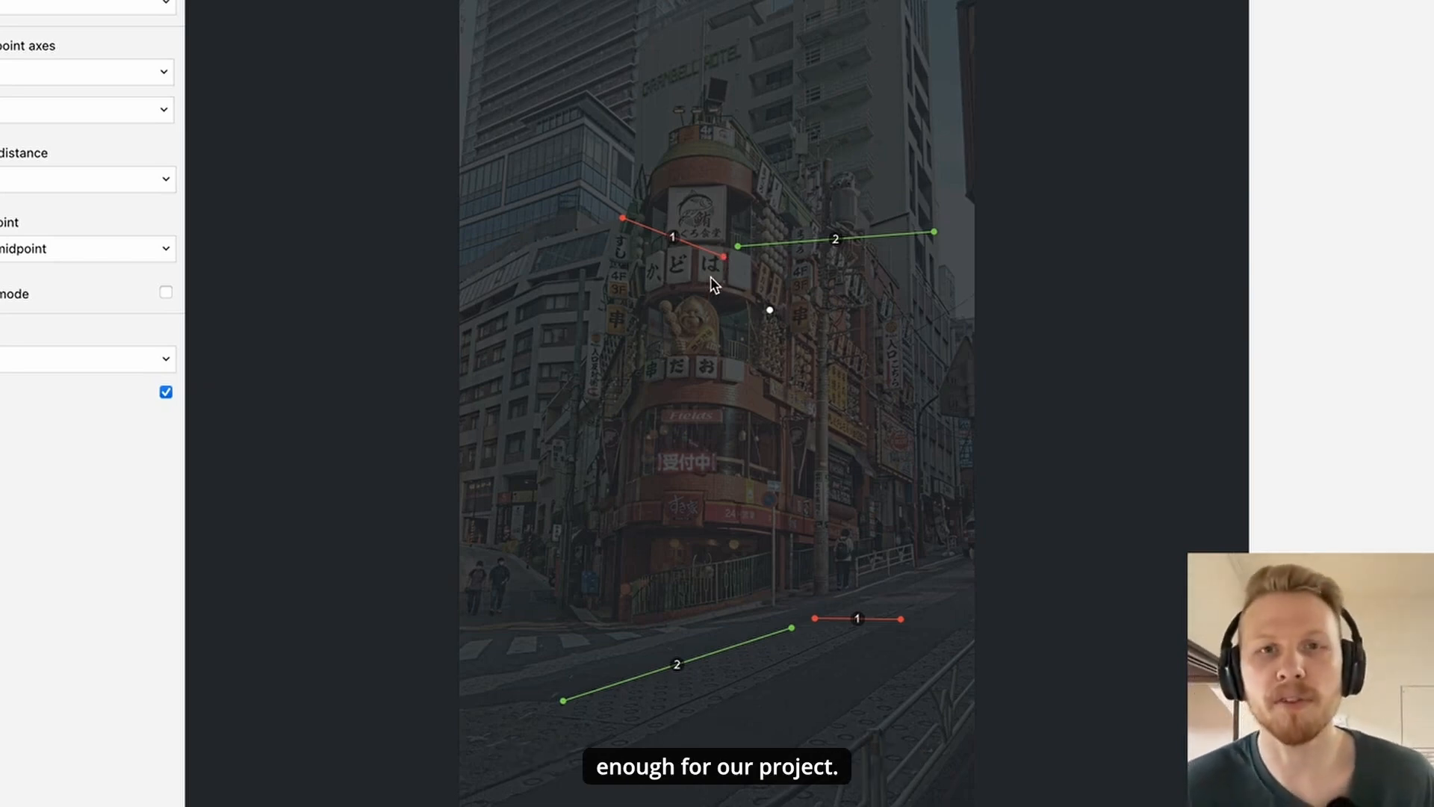
mouse_move(817, 608)
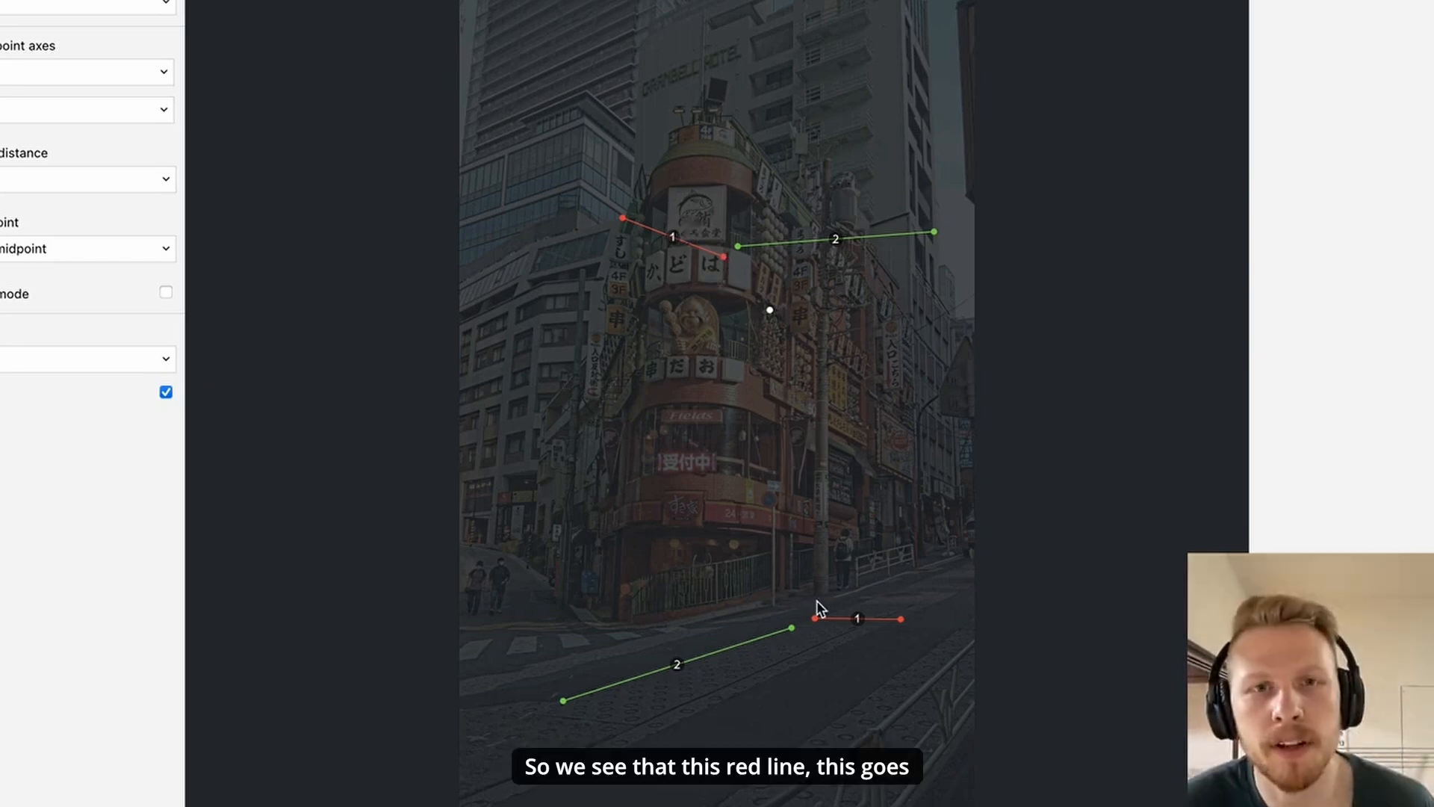
mouse_move(726, 267)
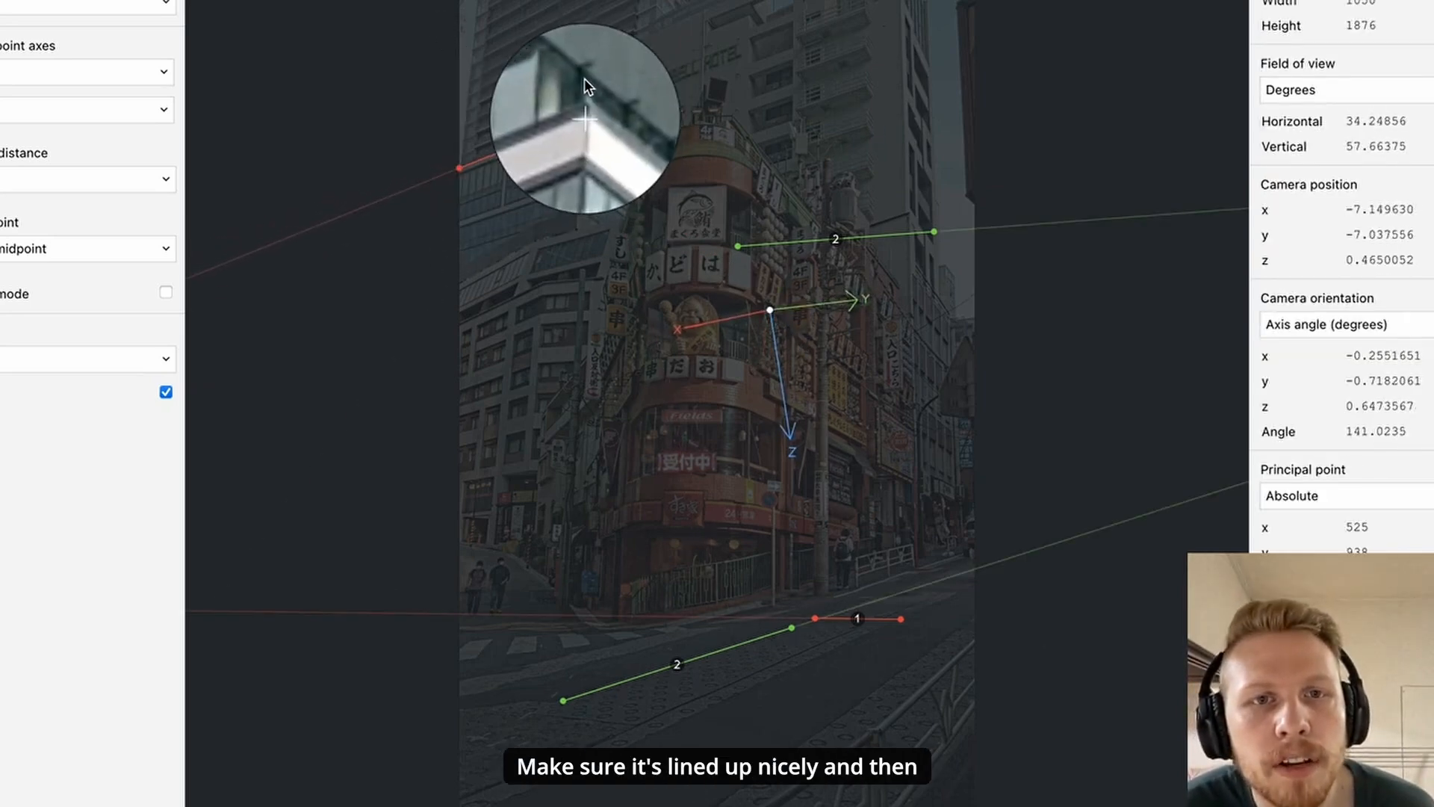
Step: Align line 1 with the left roofline so the Z axis follows the pole, then save as CameraMatch.fspy
left_click_drag(935, 232, 854, 327)
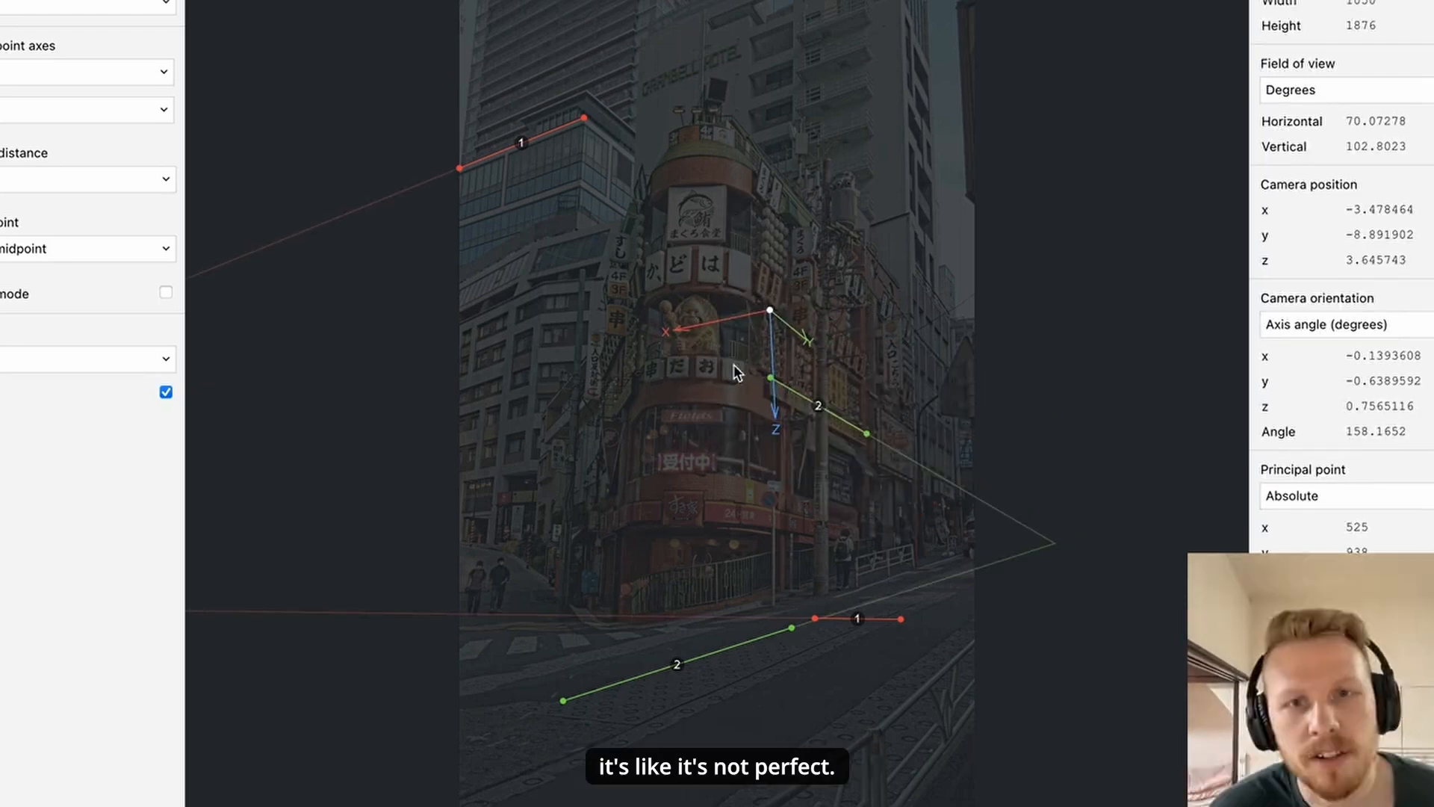
mouse_move(784, 471)
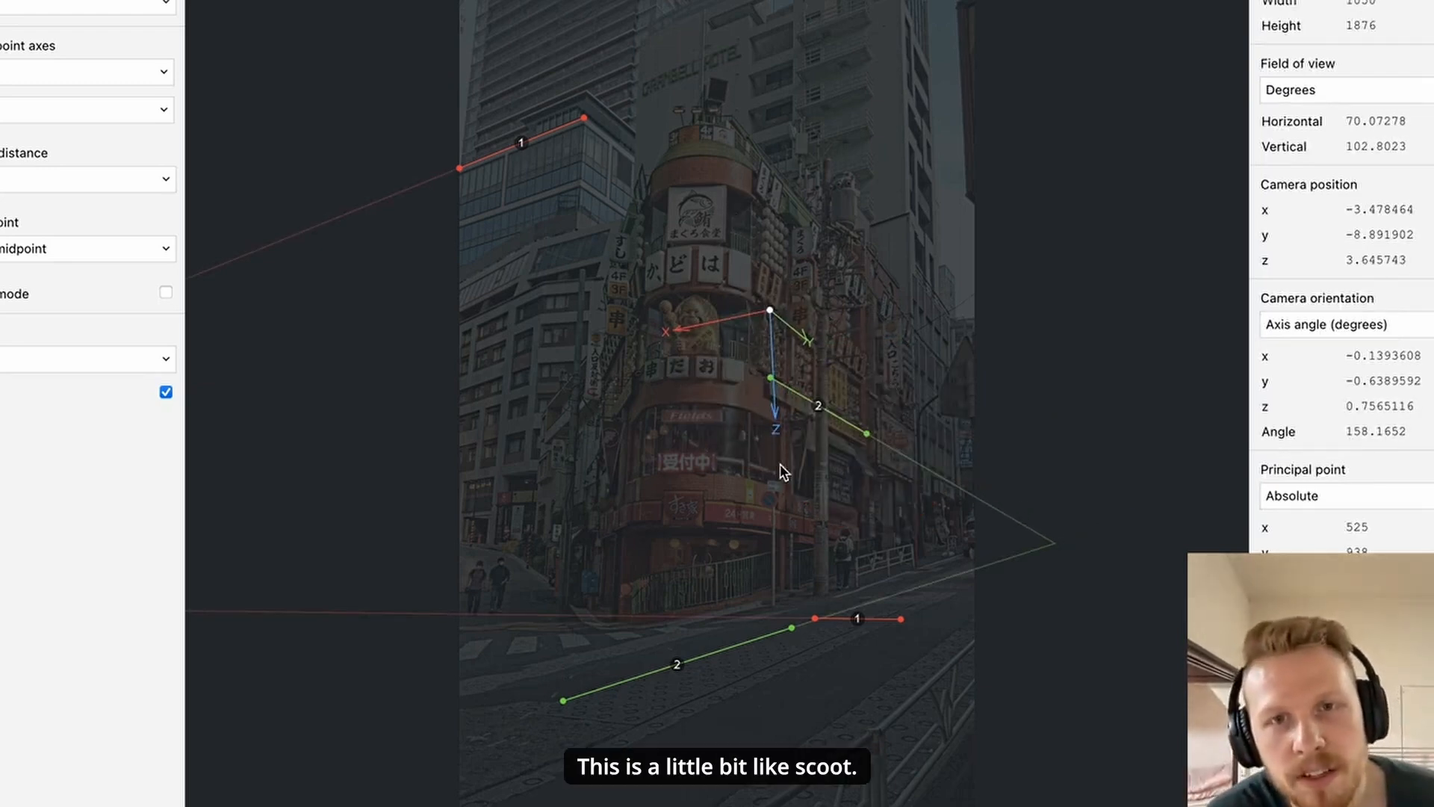
mouse_move(952, 560)
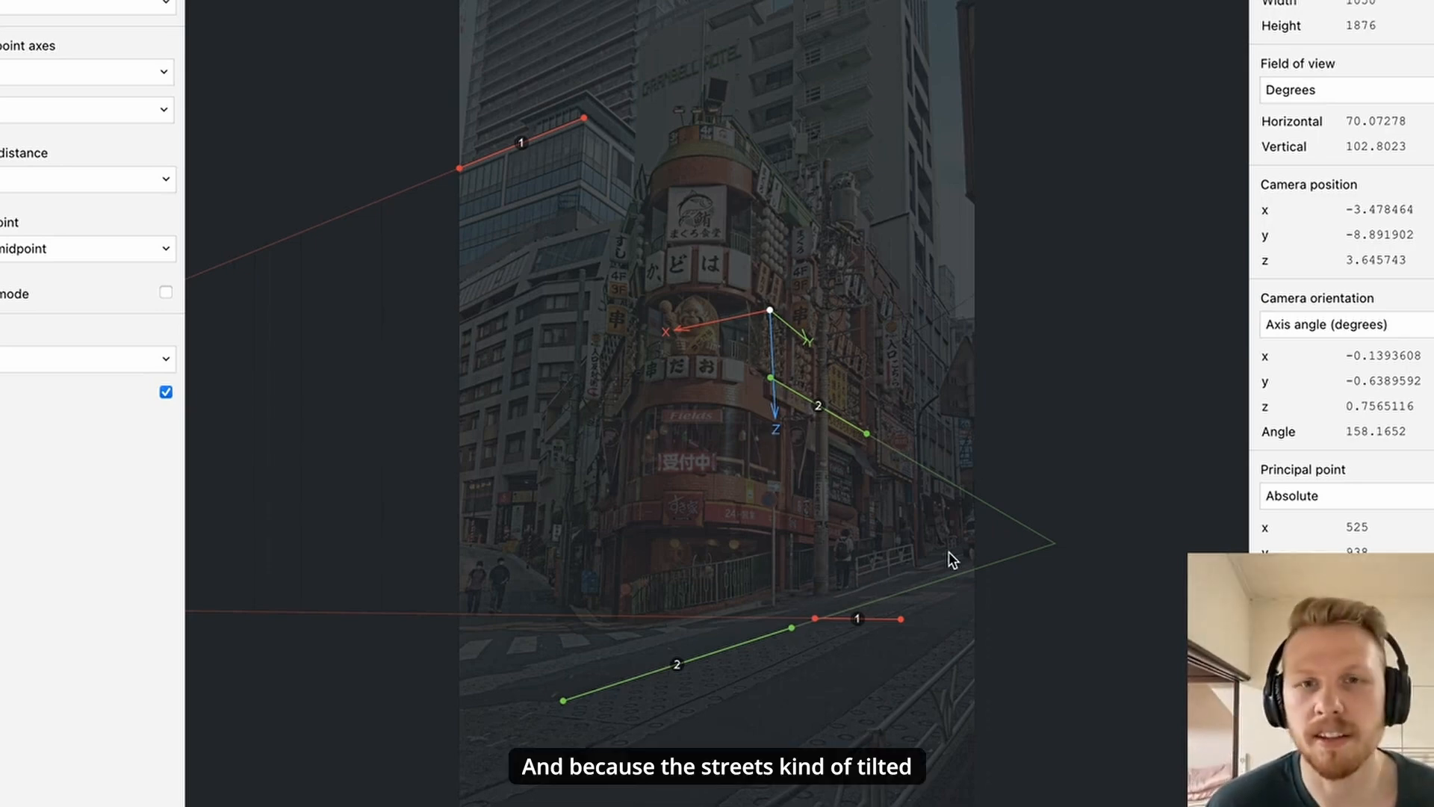
mouse_move(763, 394)
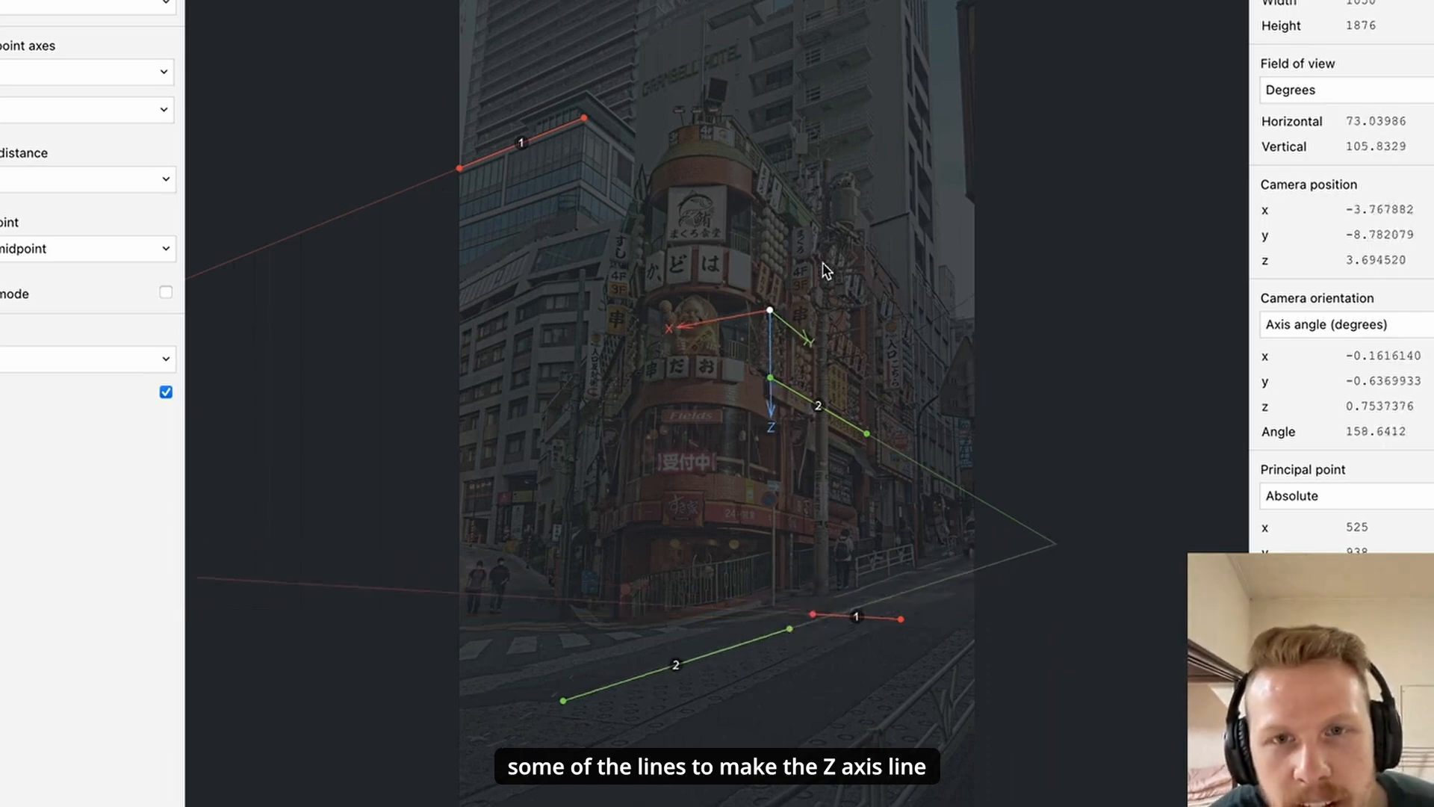
mouse_move(806, 299)
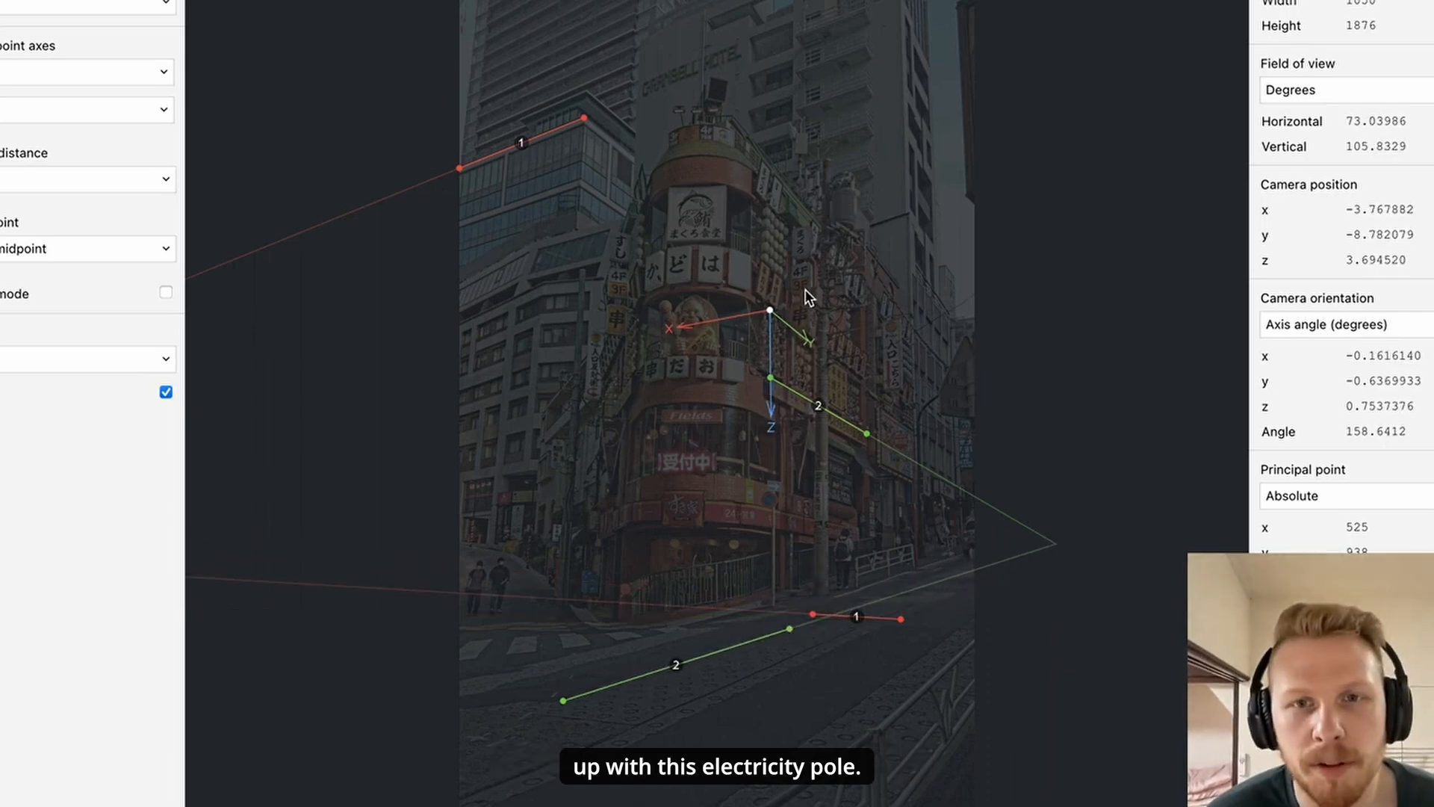
left_click_drag(854, 615, 817, 614)
type("CameraMat")
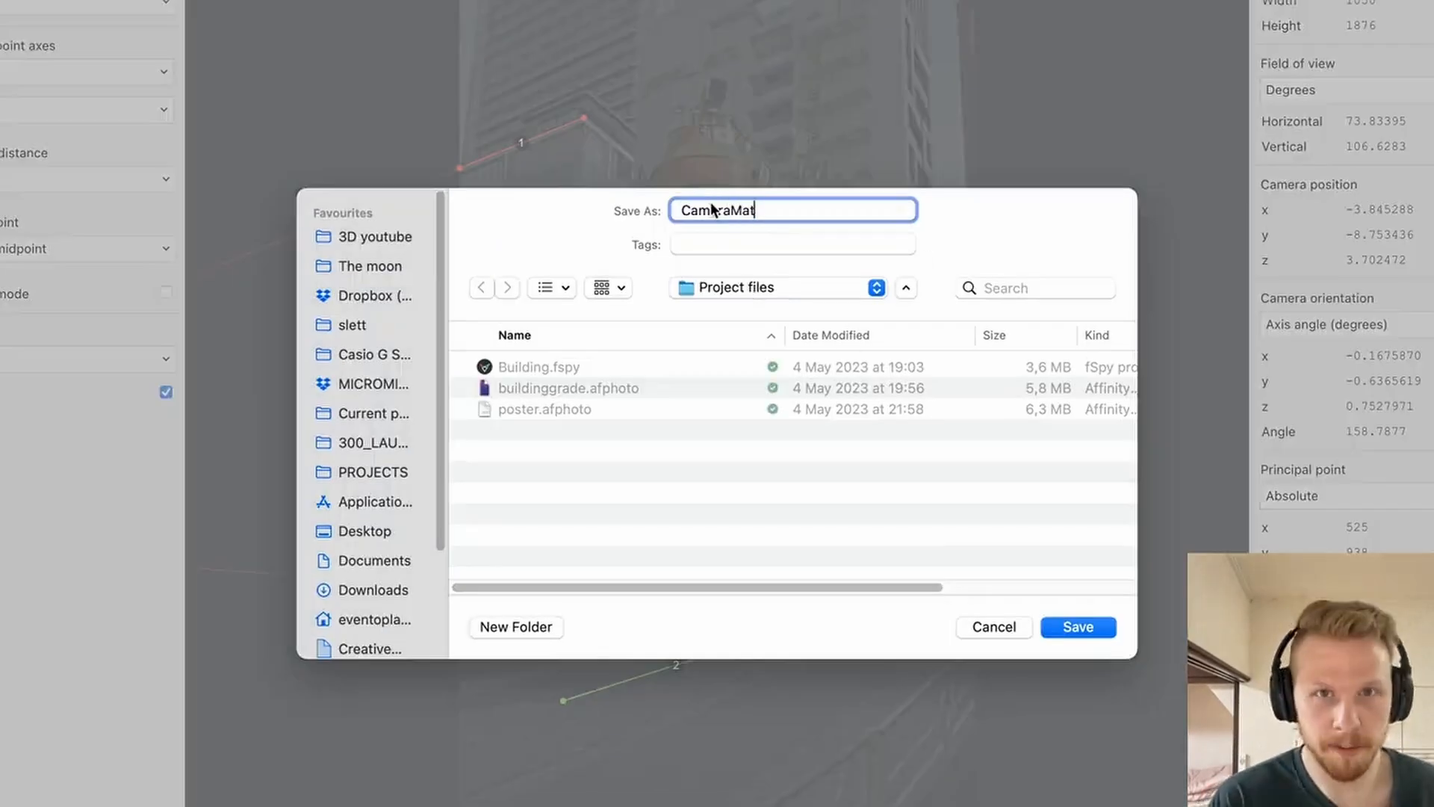
left_click(1077, 626)
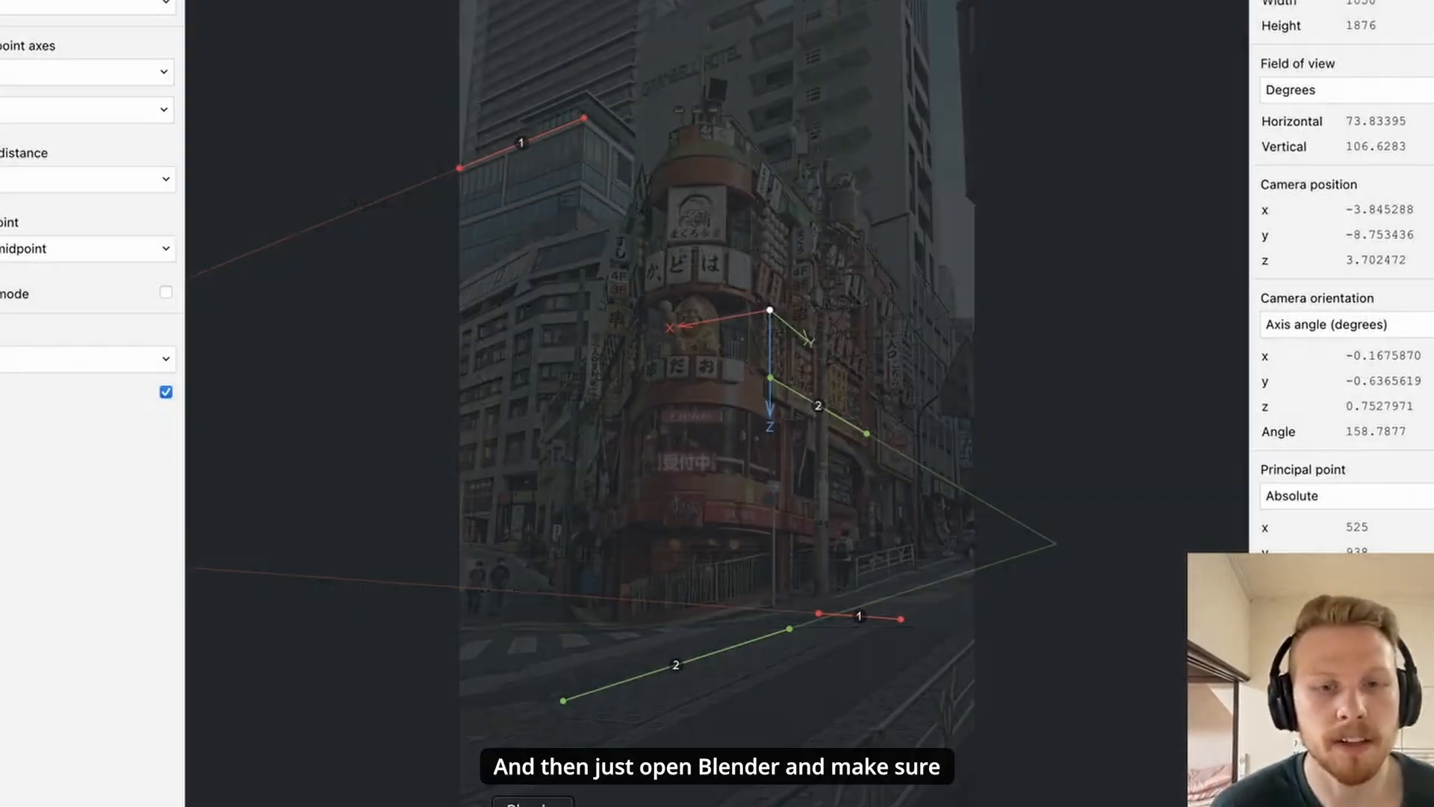
Step: Start File > Import > fSpy (.fspy) to browse for the saved camera-match project
left_click(42, 40)
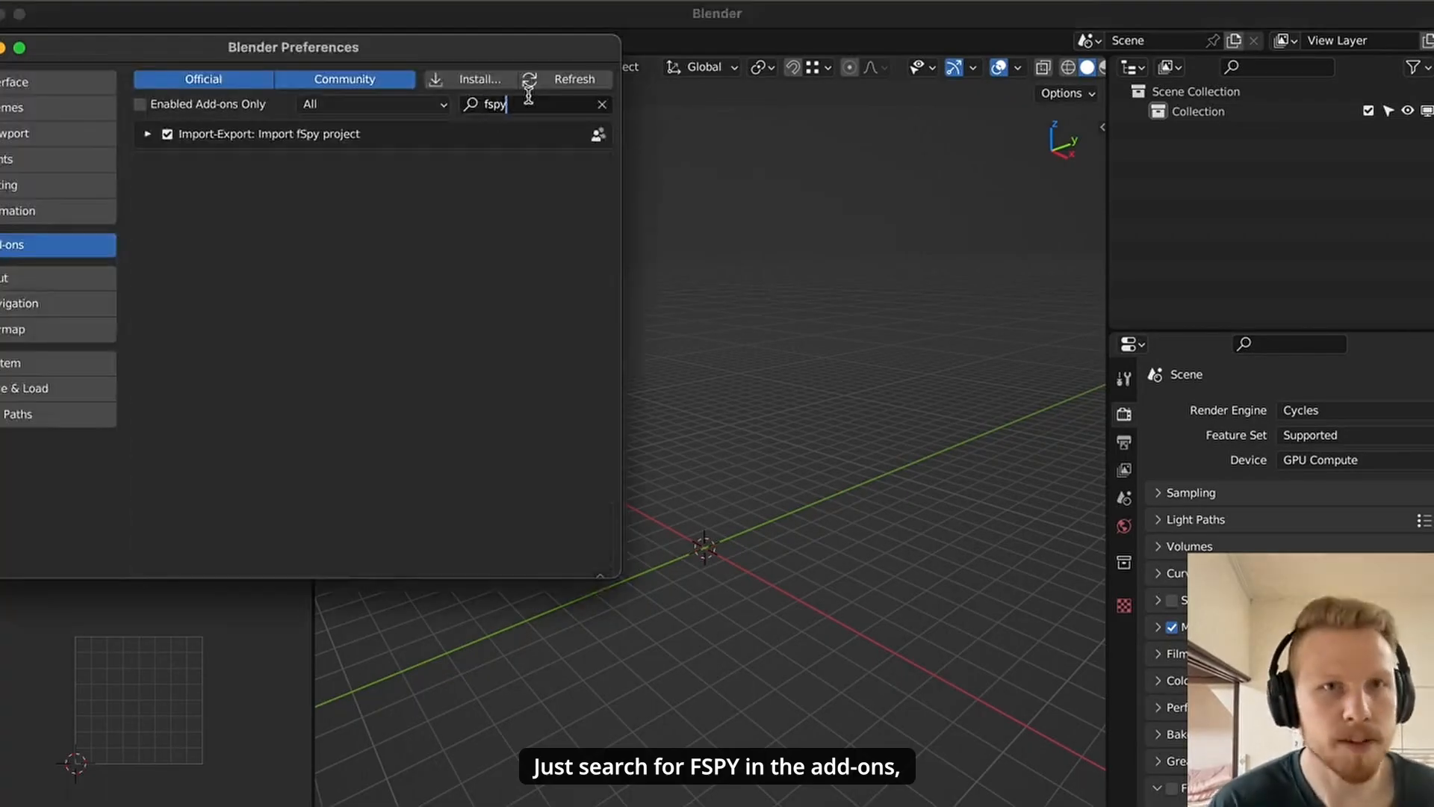
left_click(10, 40)
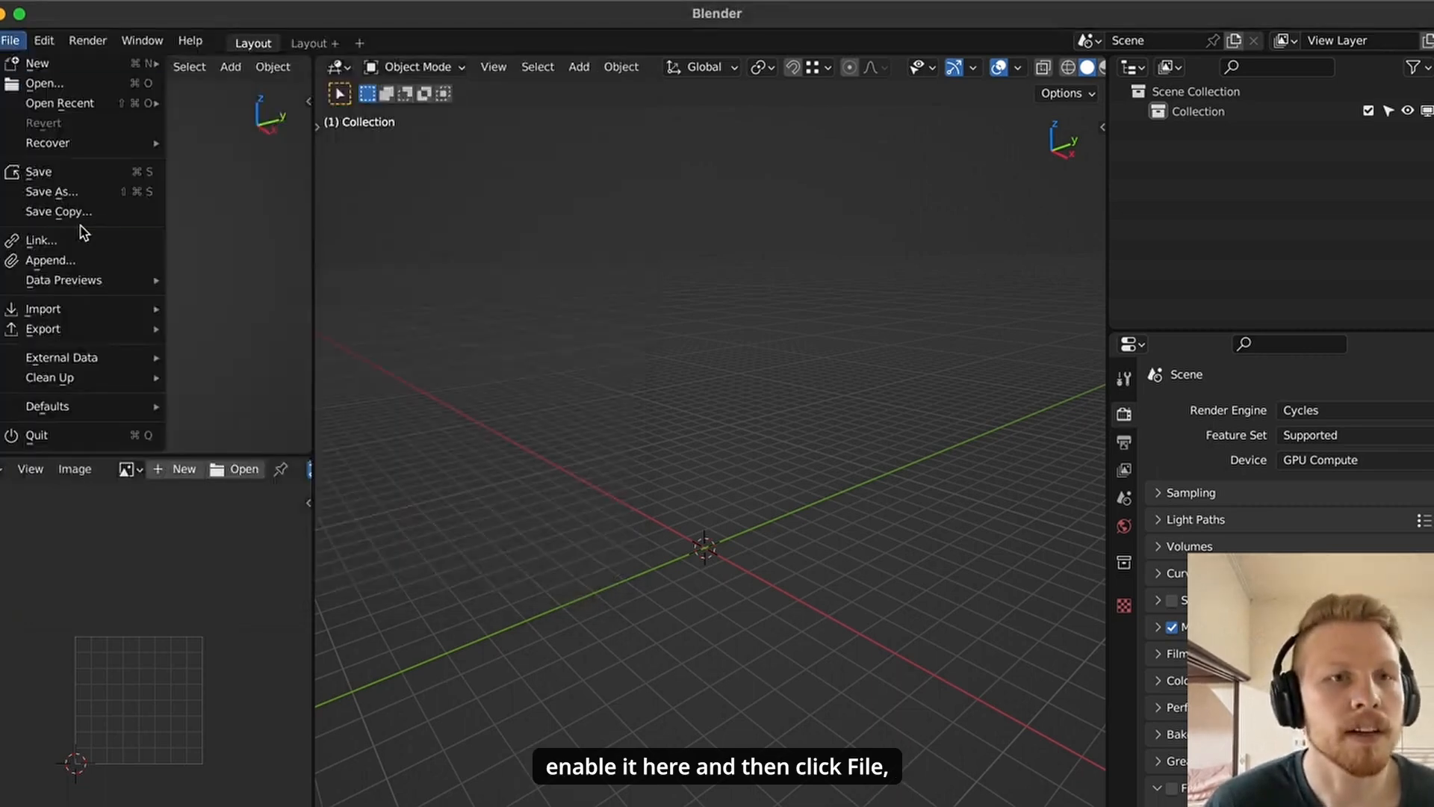
left_click(42, 308)
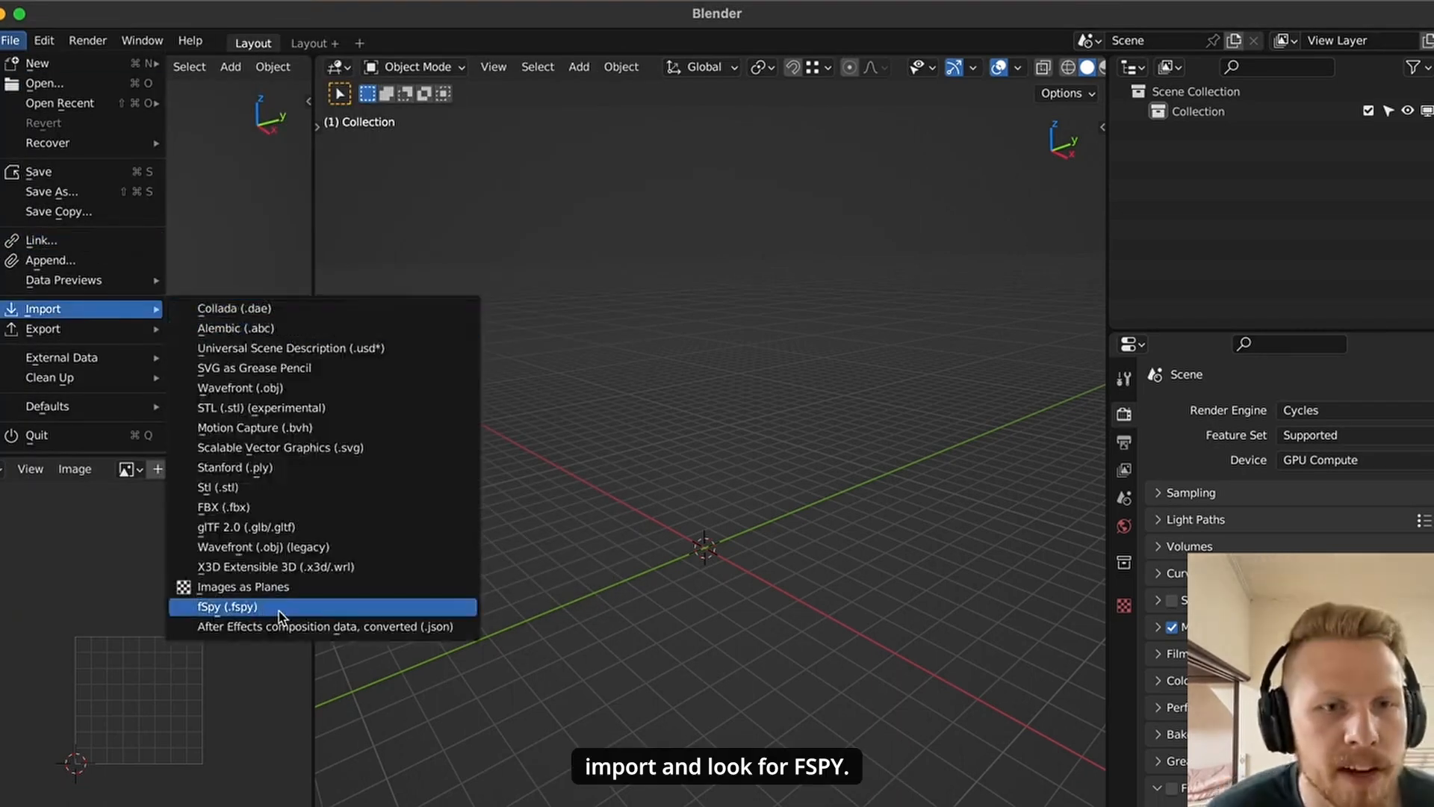
left_click(225, 606)
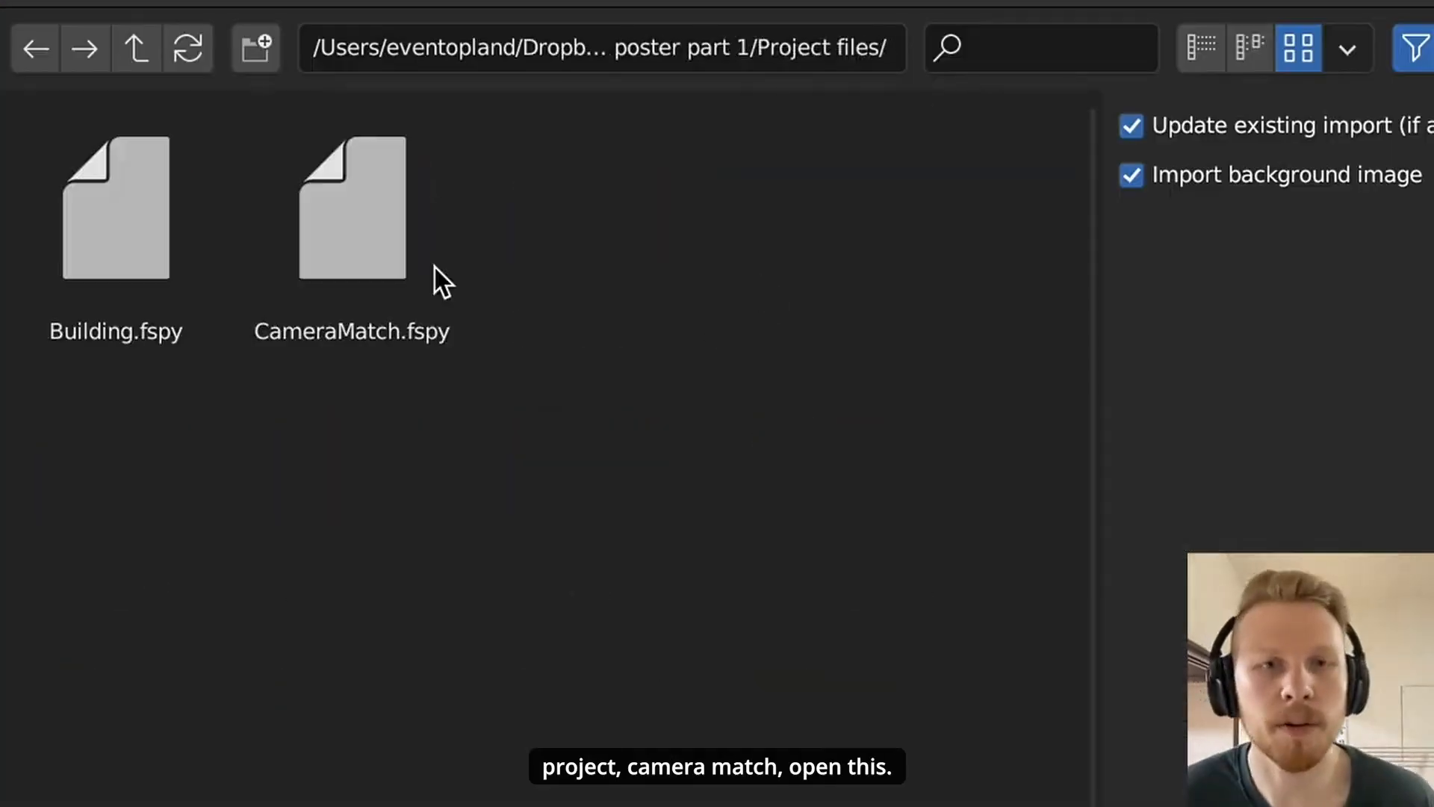
Step: Import CameraMatch.fspy, slide a duplicate cube along X for the corner building and enable Auto Smooth
double_click(351, 206)
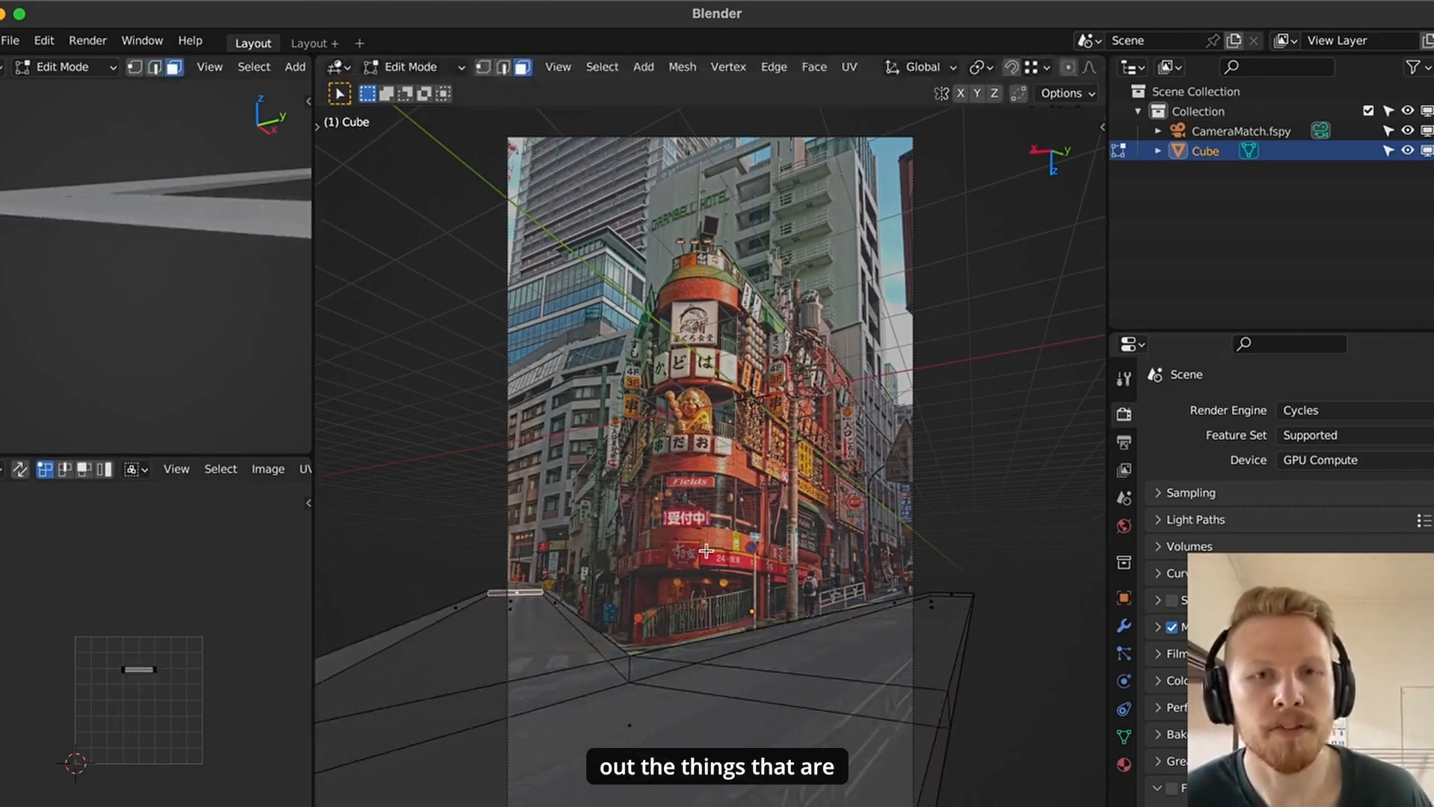
mouse_move(681, 209)
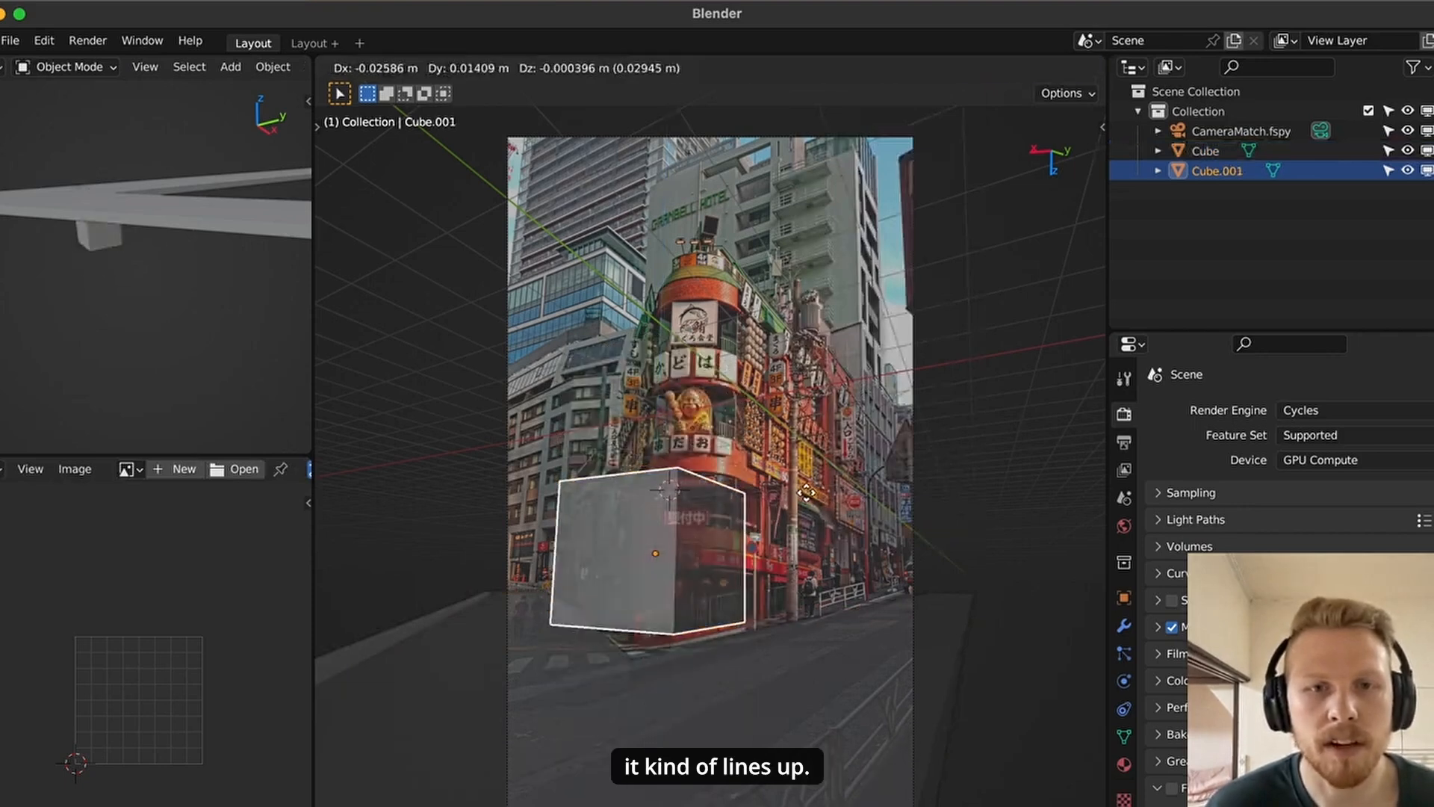
left_click_drag(801, 494, 841, 447)
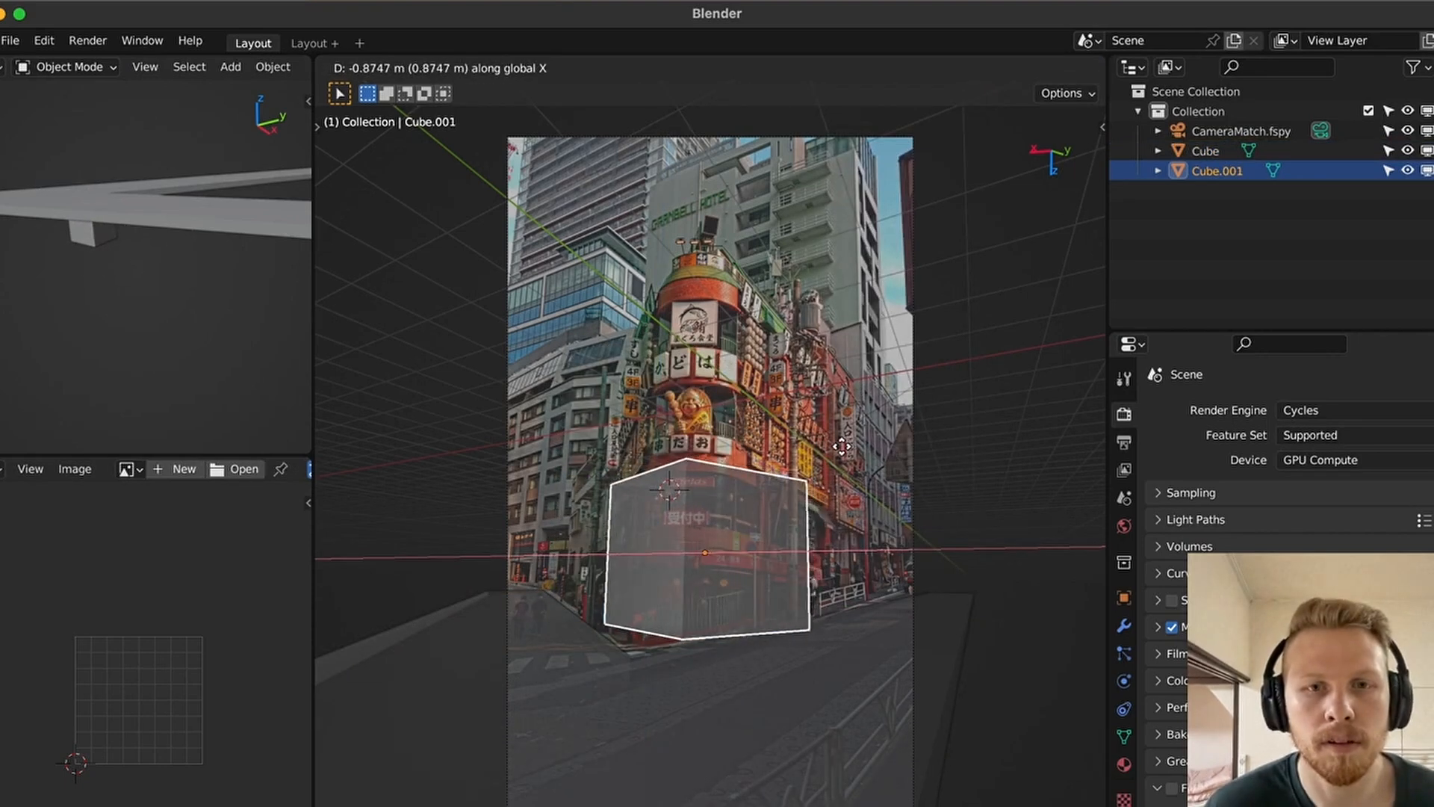
key("Tab")
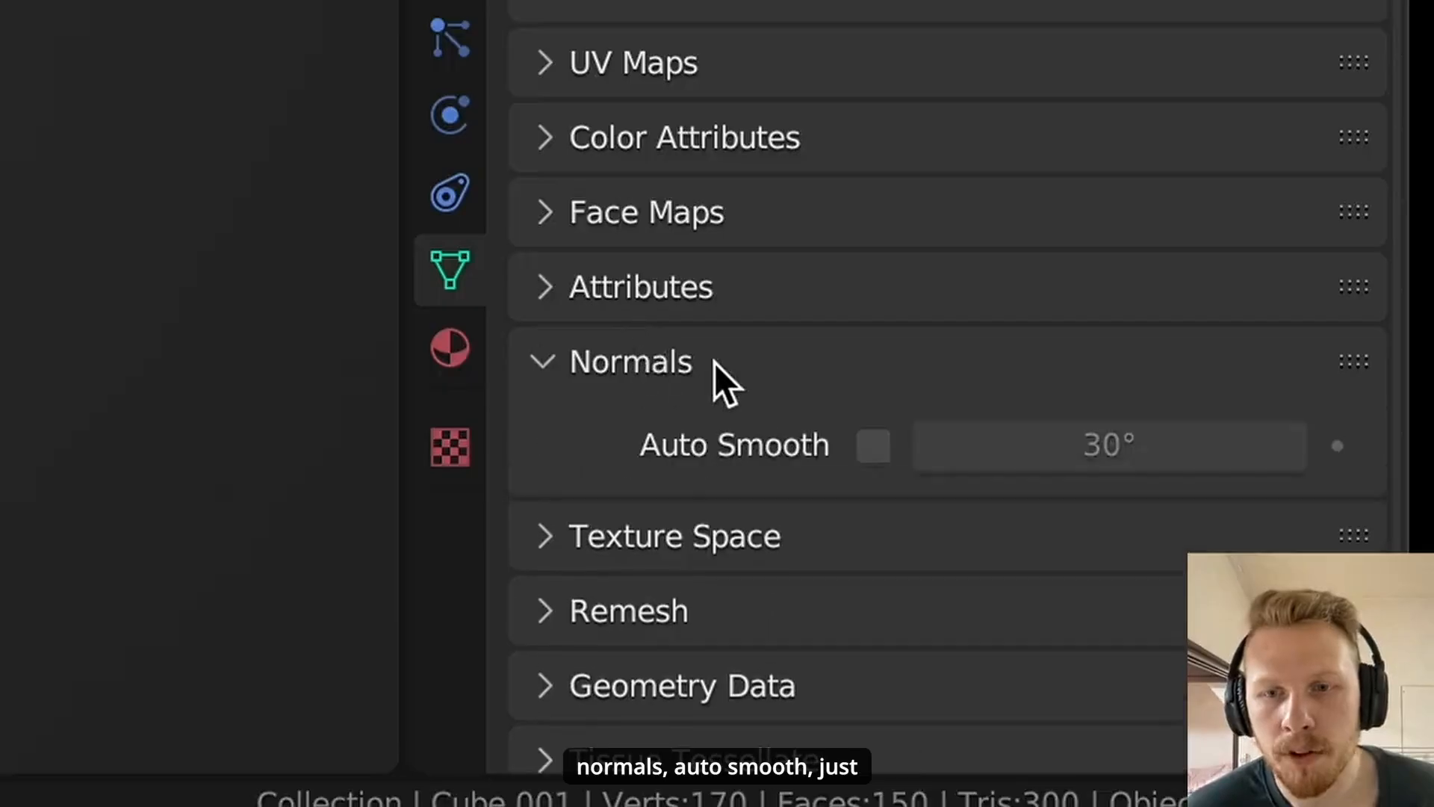
left_click(872, 446)
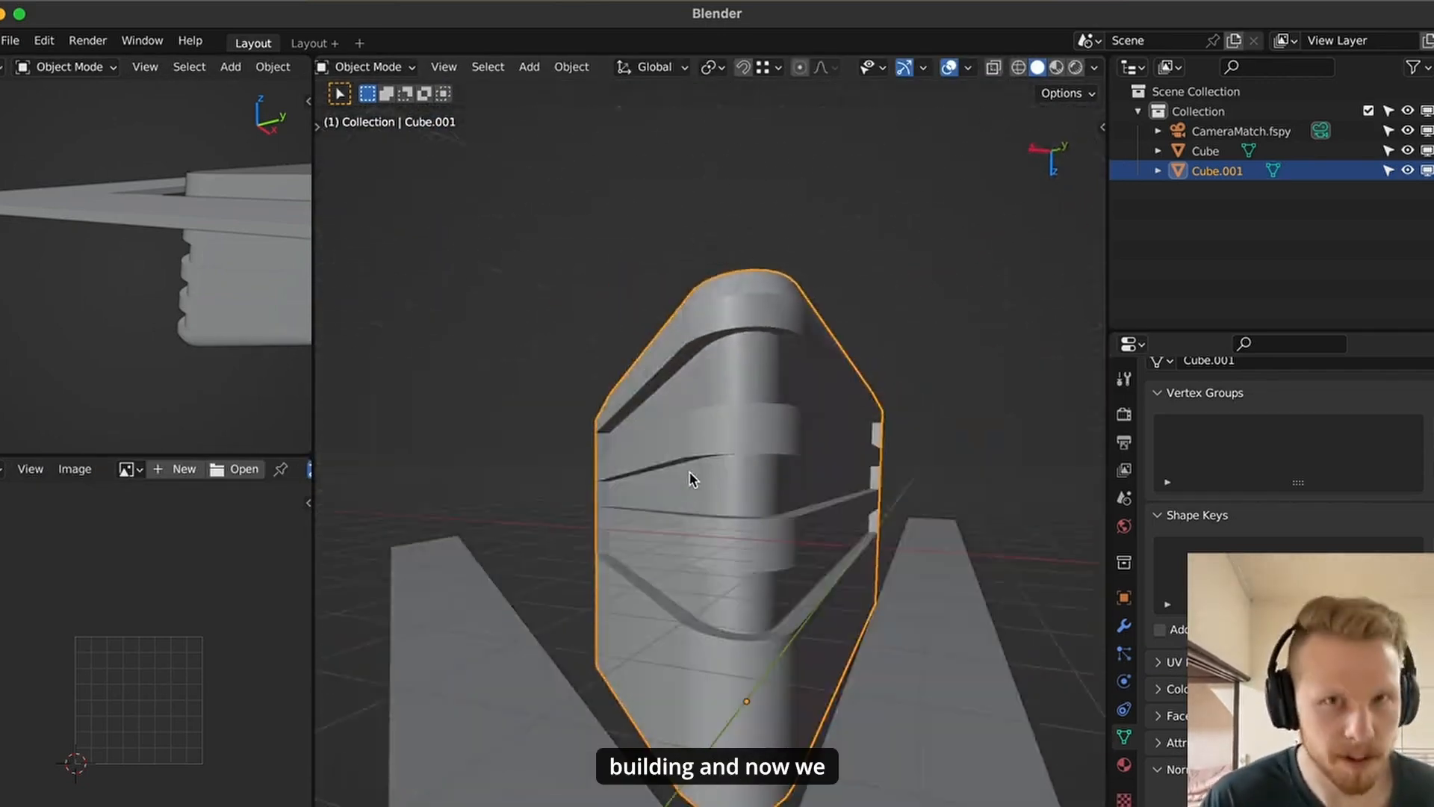
Step: Add a UV Project modifier using UVMap from the CameraMatch.fspy camera and begin an image material
left_click(1123, 597)
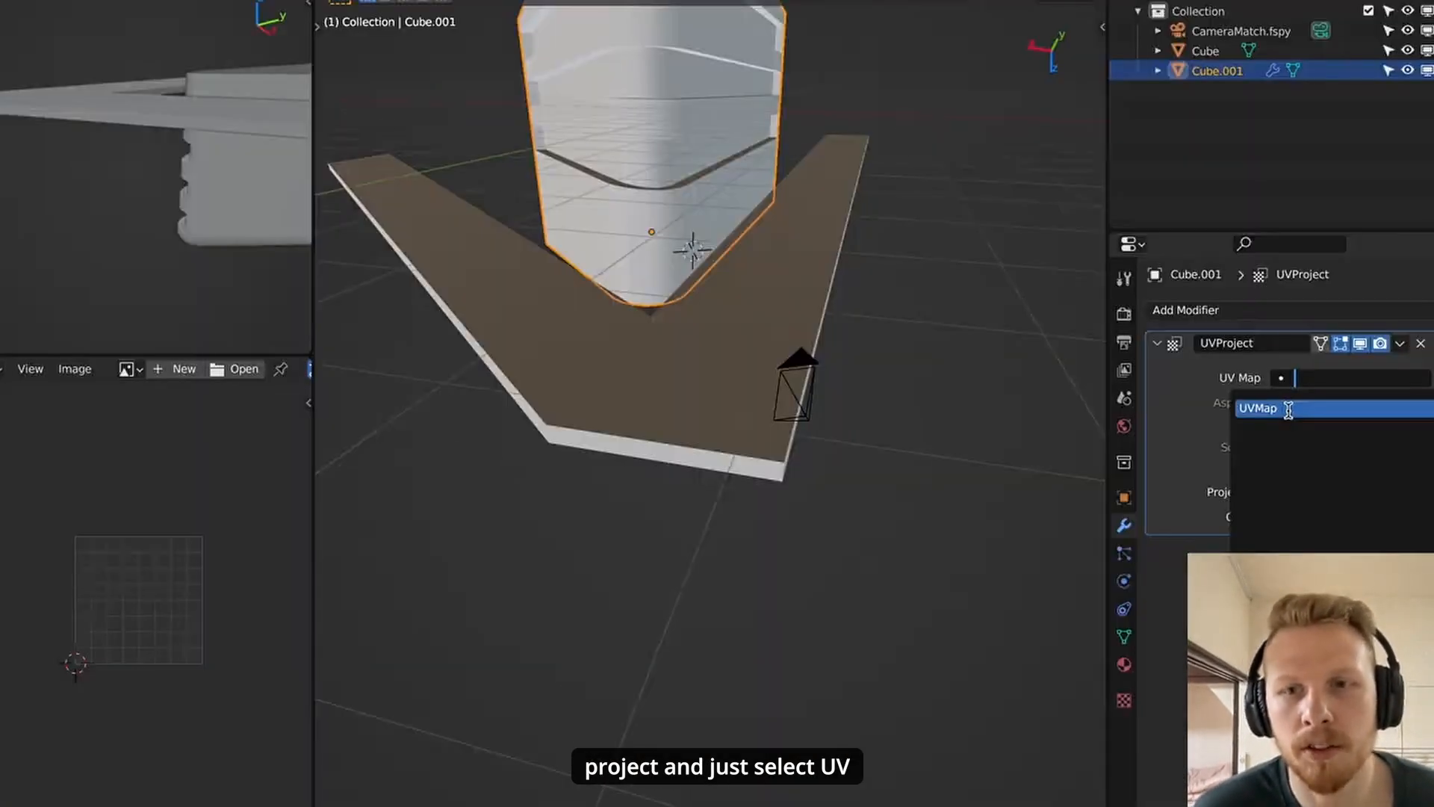
left_click(1261, 408)
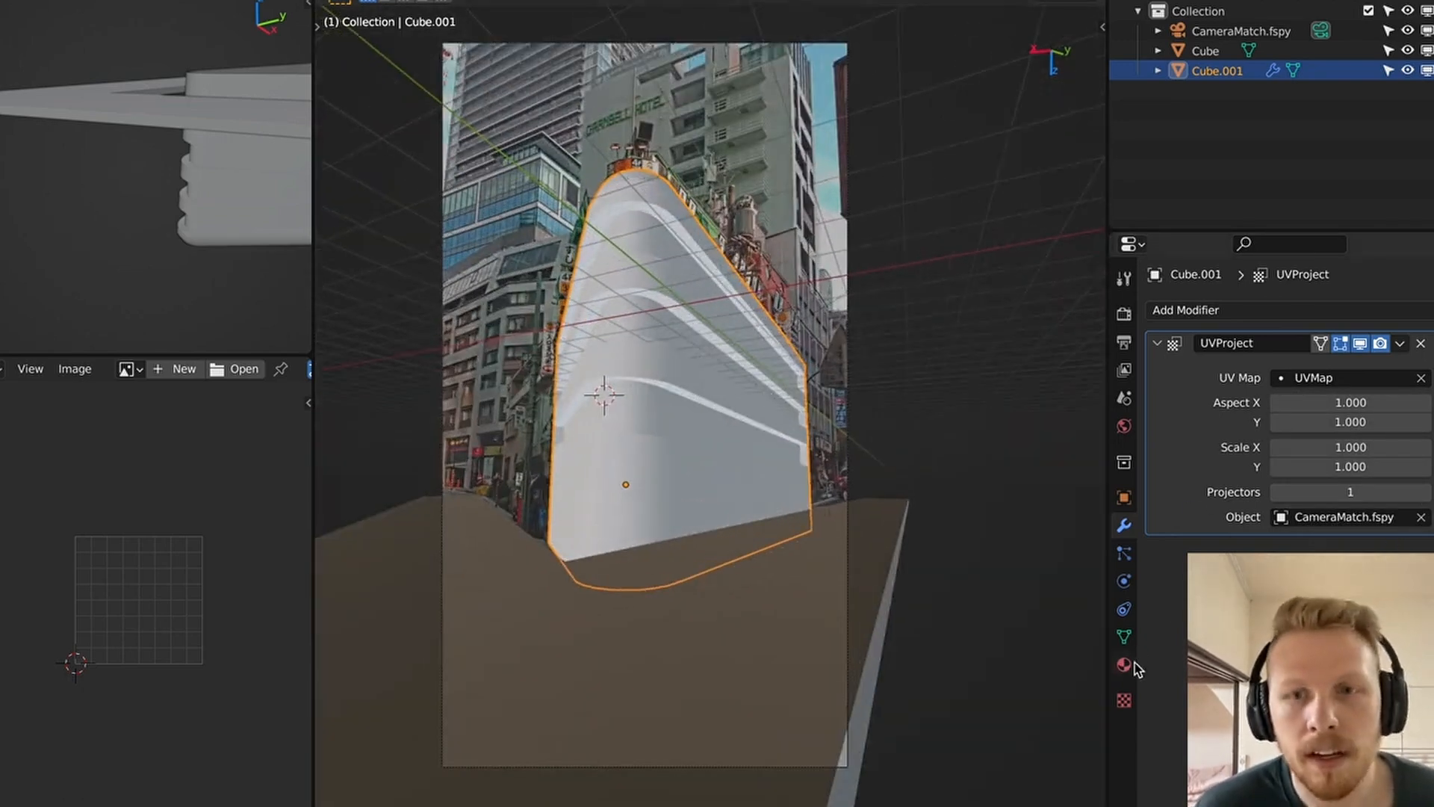
left_click(1123, 663)
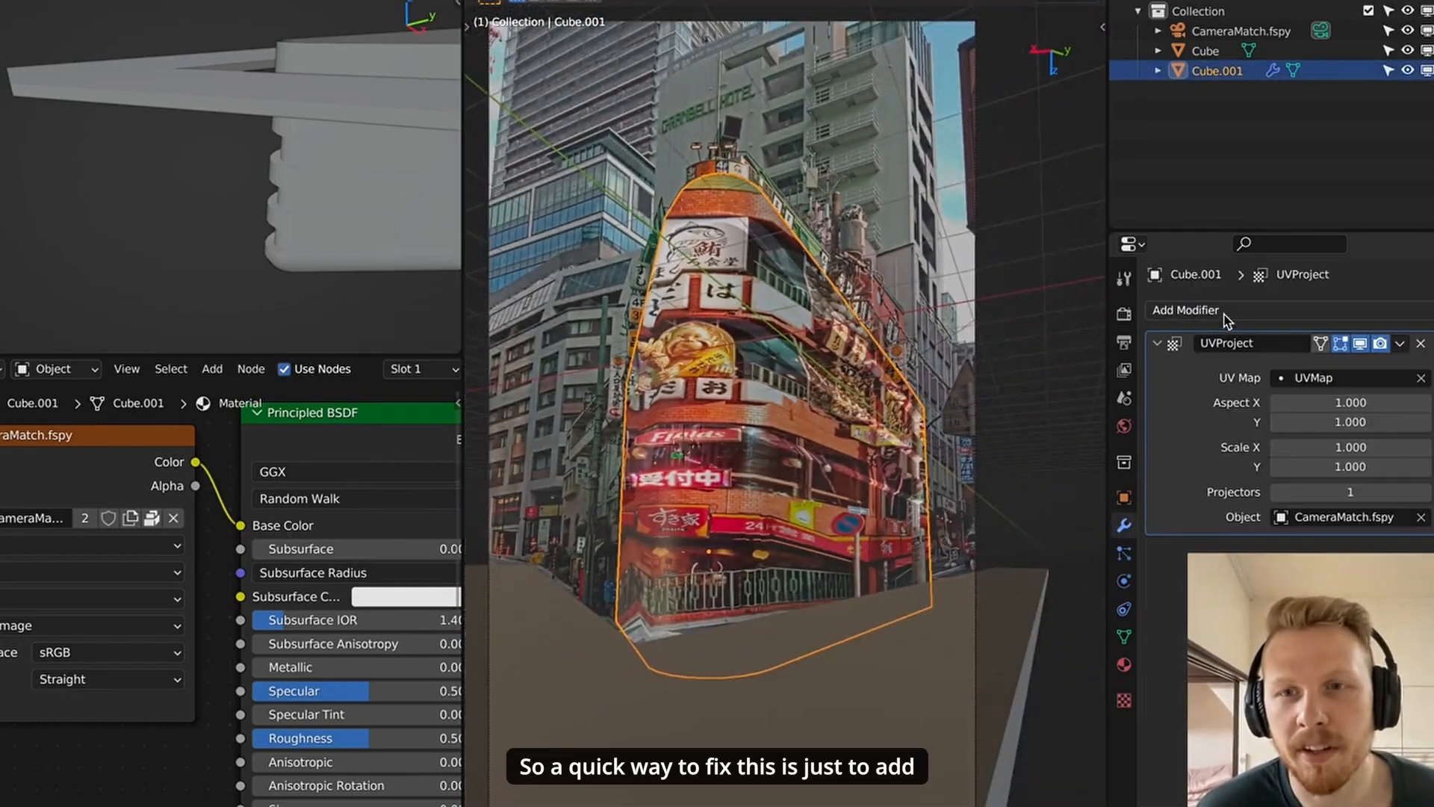
Step: Add a Simple Subdivision Surface modifier placed above UVProject so the projection stops warping
left_click(1186, 309)
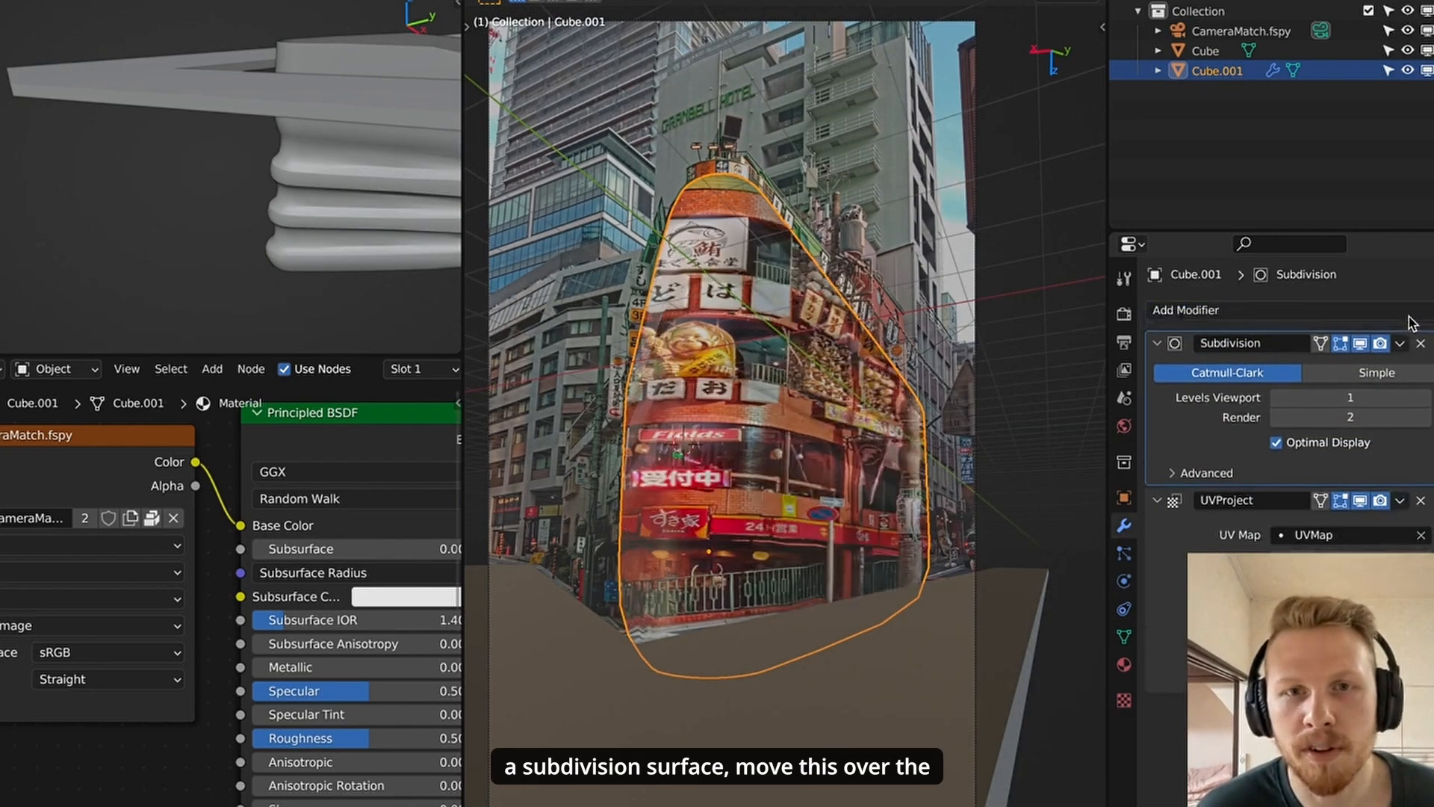
left_click(1374, 473)
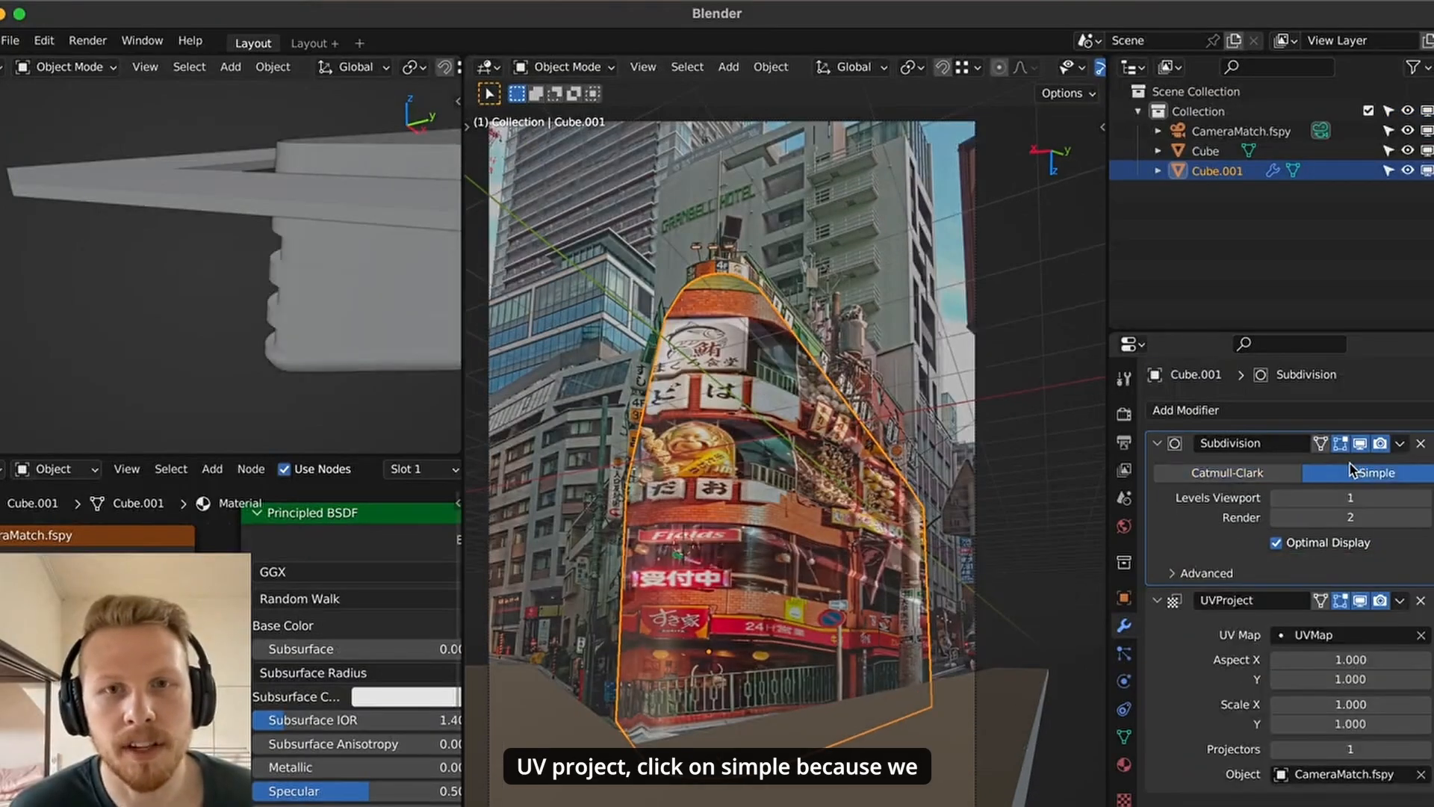
left_click(1348, 496)
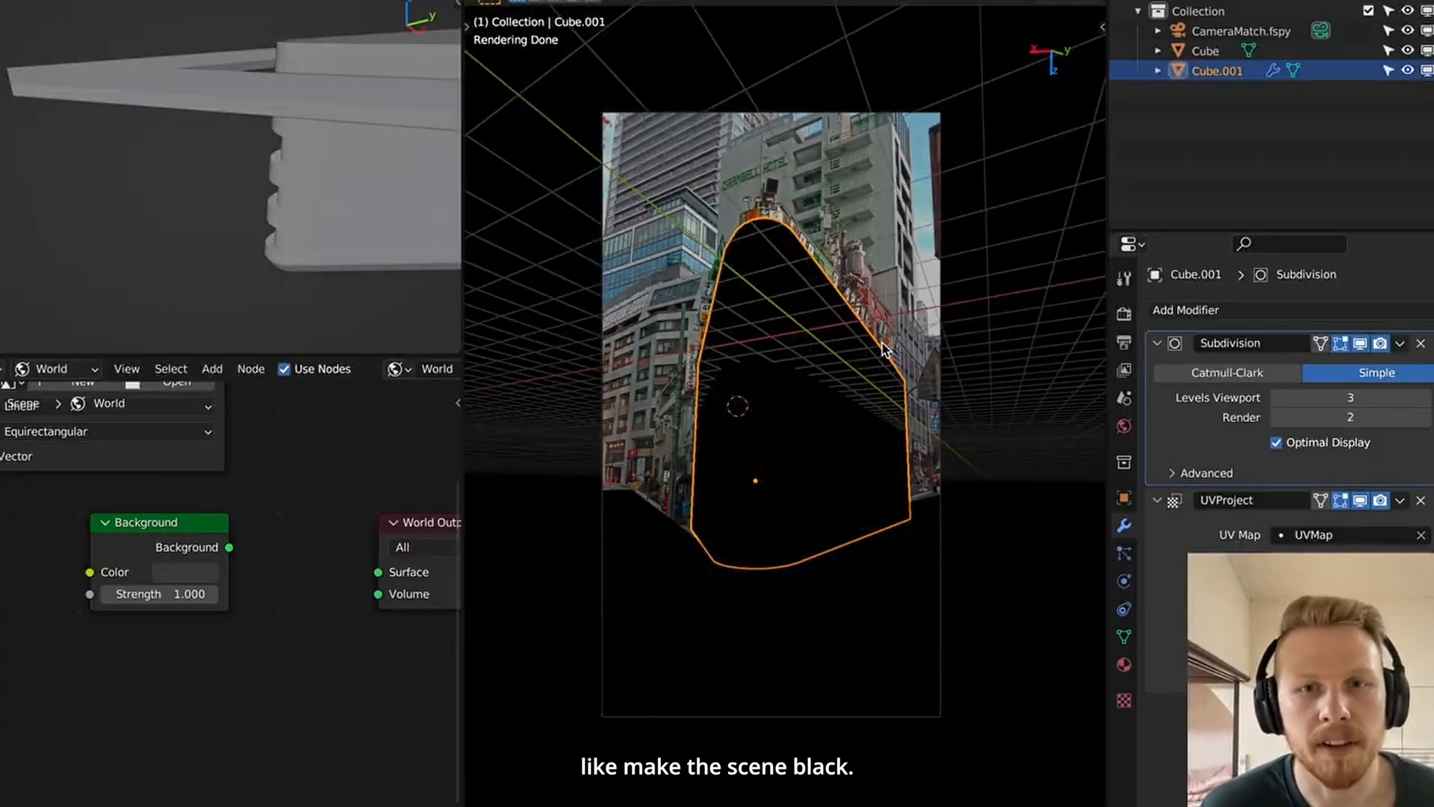
Step: Add an Area light in front of the building to illuminate the dark scene
left_click(1244, 32)
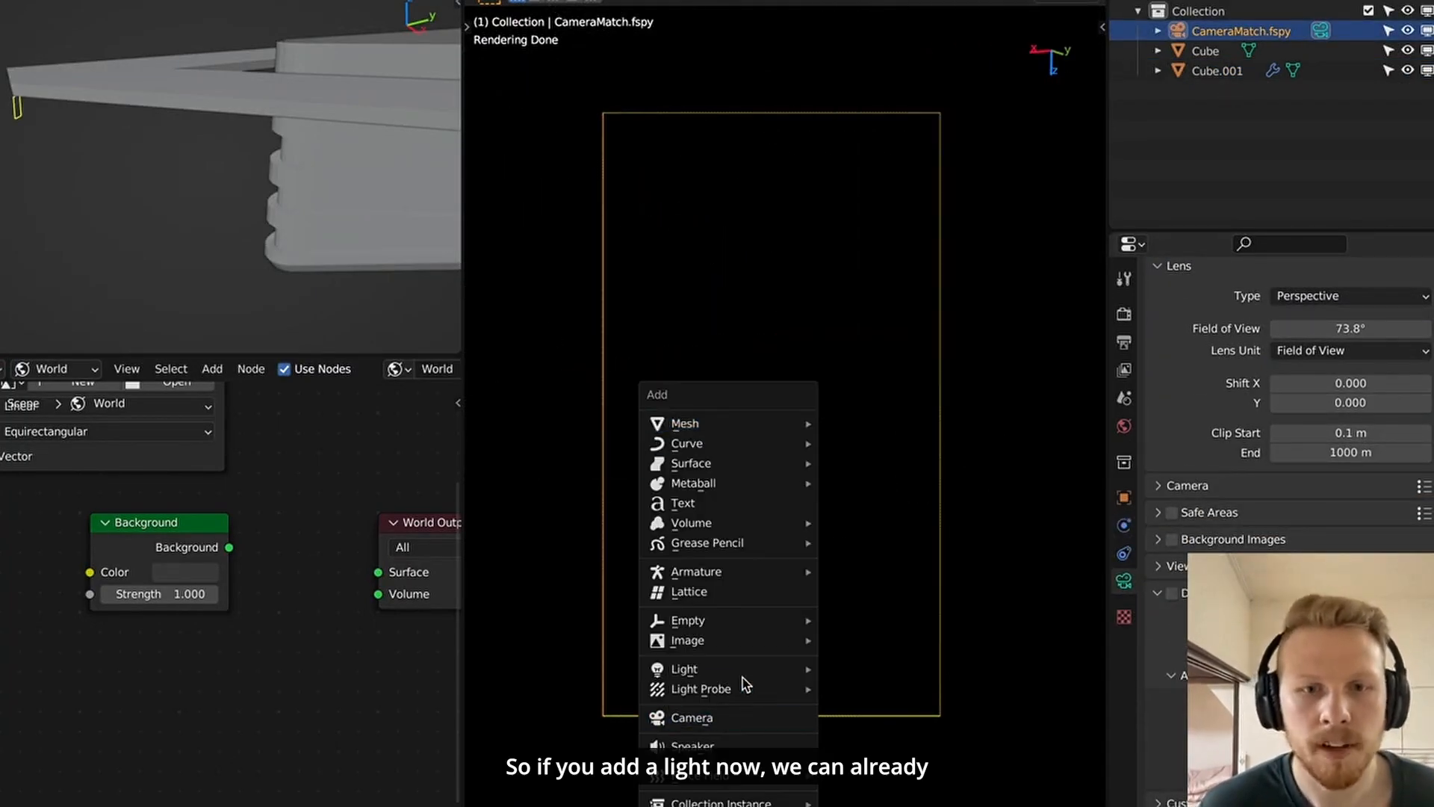
left_click(684, 669)
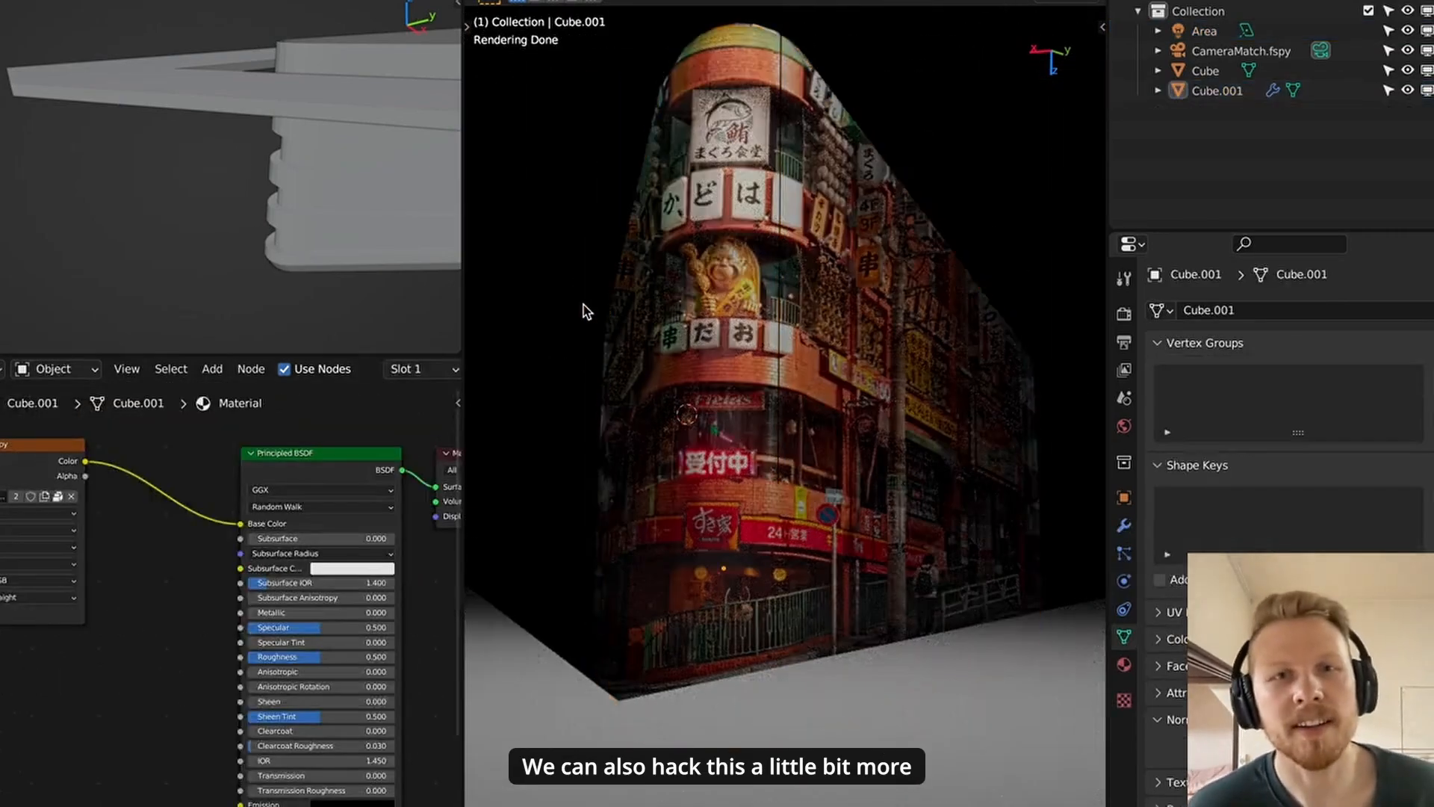
mouse_move(137, 530)
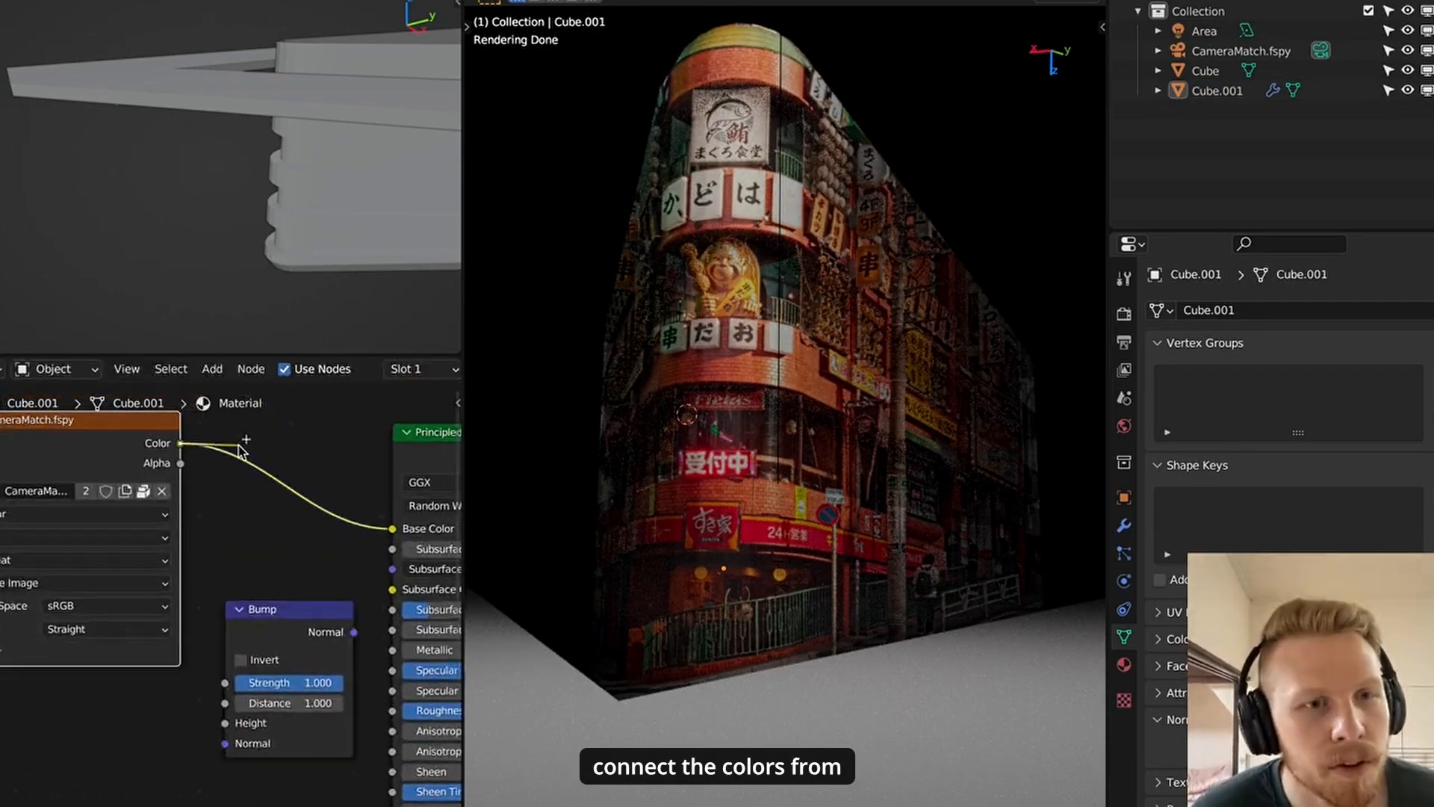
Step: Feed the photo's Color into the Bump Height for surface detail and select the area light to brighten it
left_click_drag(246, 440, 226, 723)
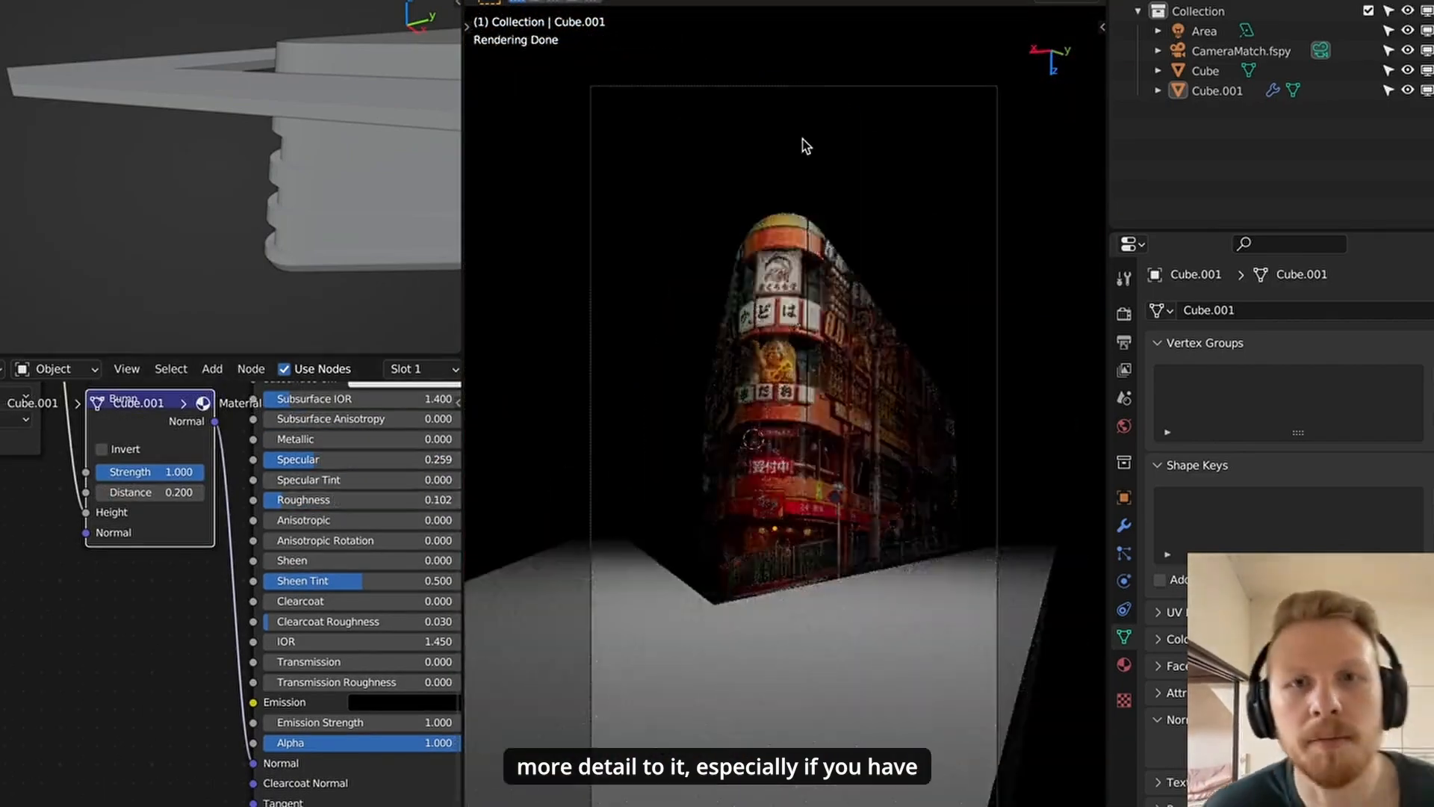
left_click(1204, 30)
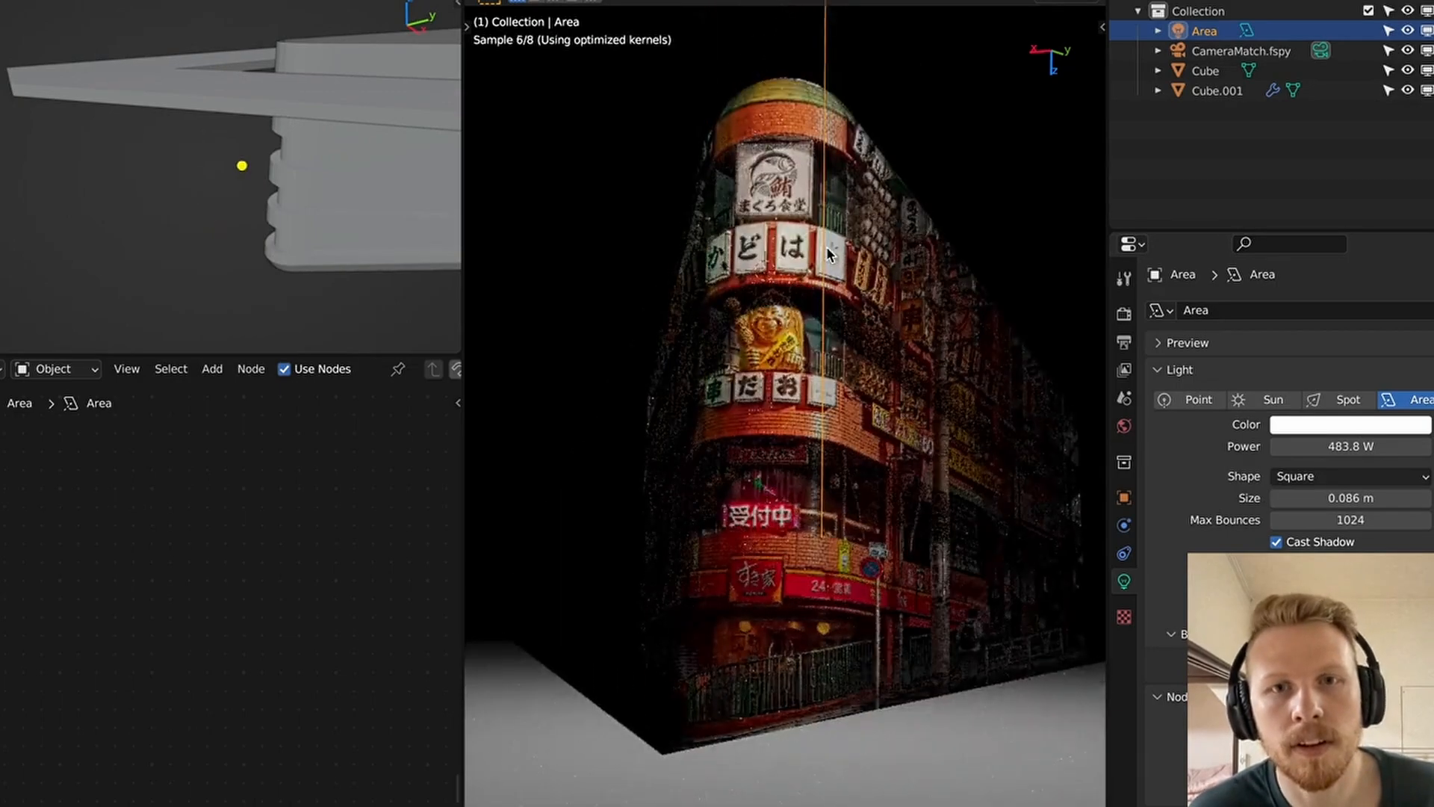
Step: Link the building's material to the ground block and copy its modifiers onto it via Ctrl+L
left_click(1209, 89)
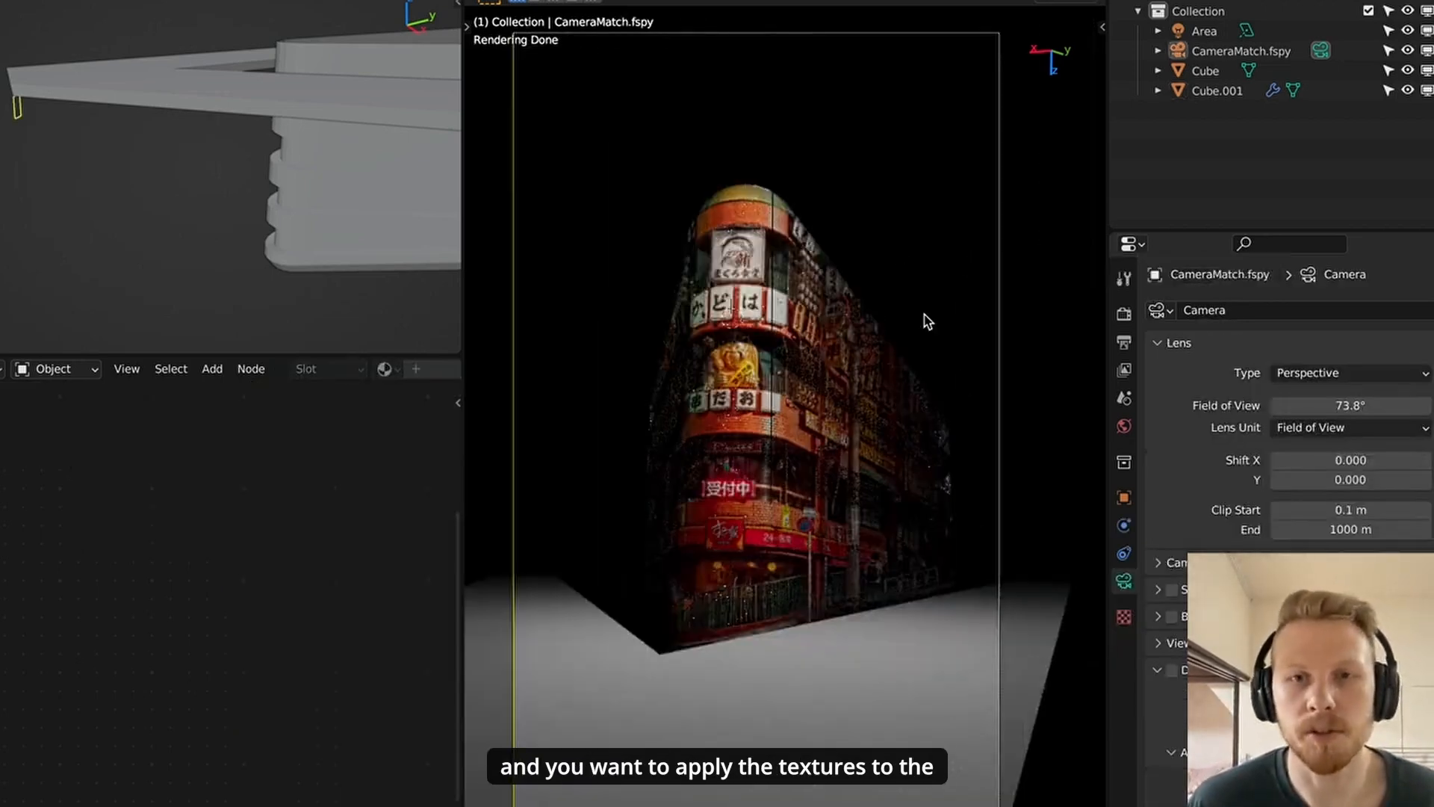
mouse_move(866, 647)
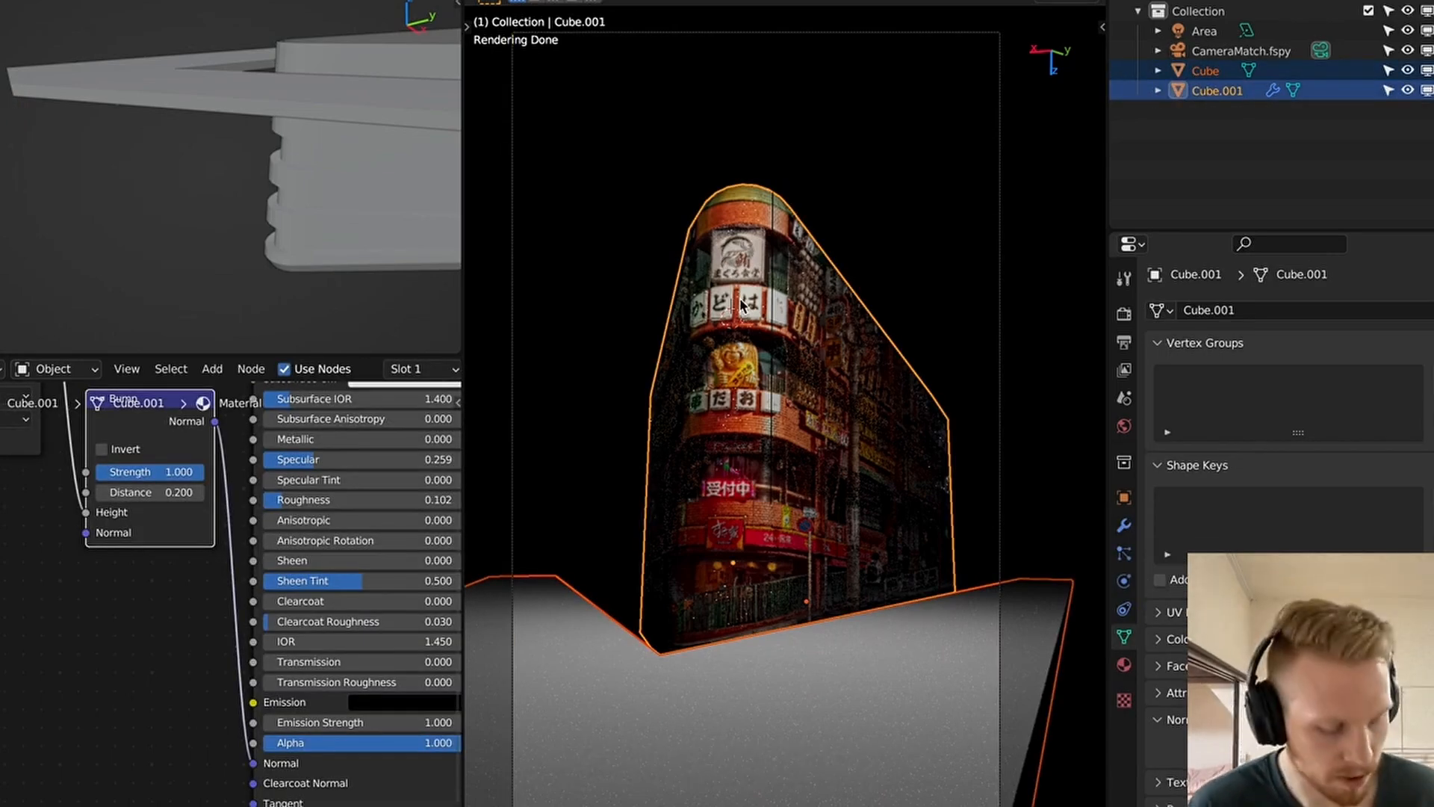
key("ctrl+l")
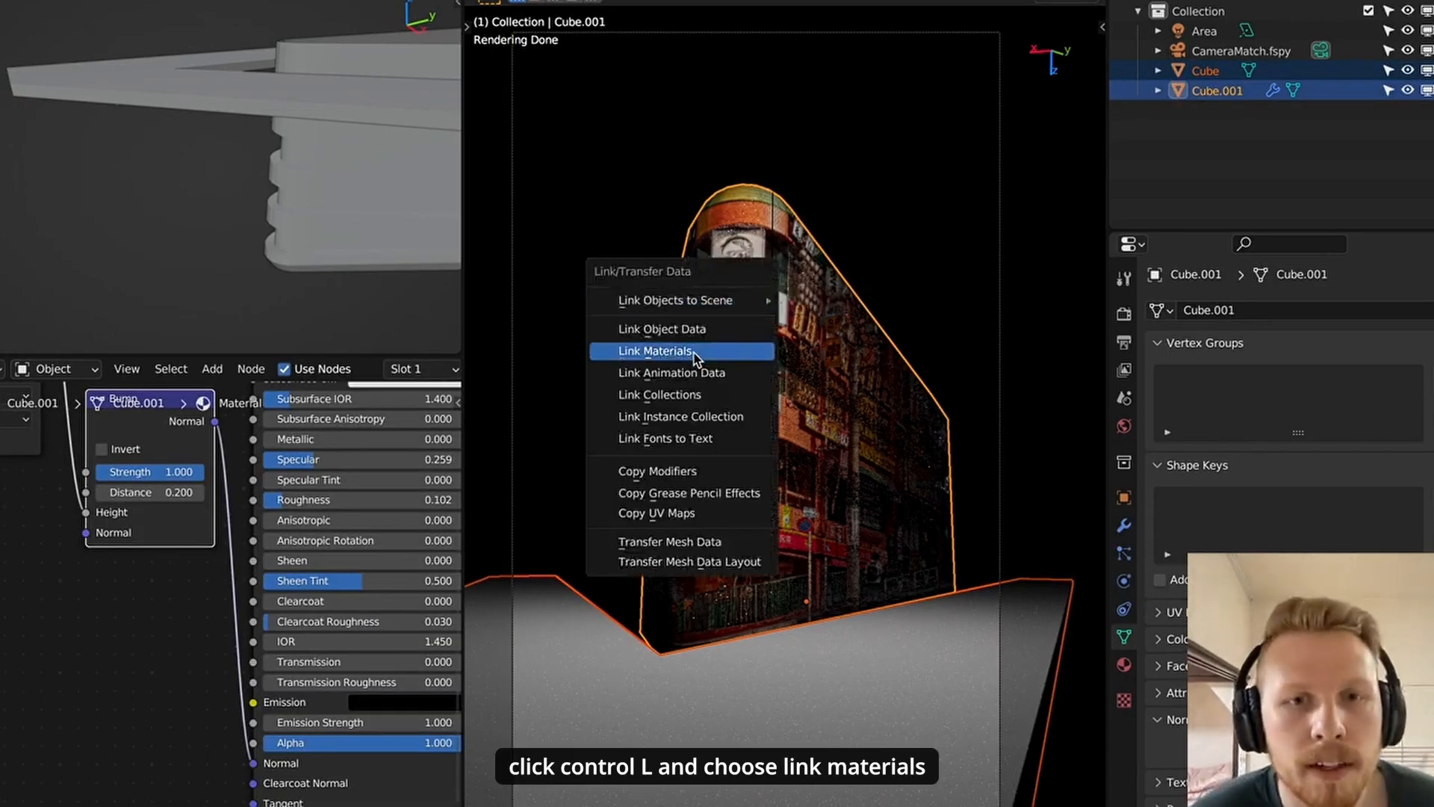
left_click(654, 350)
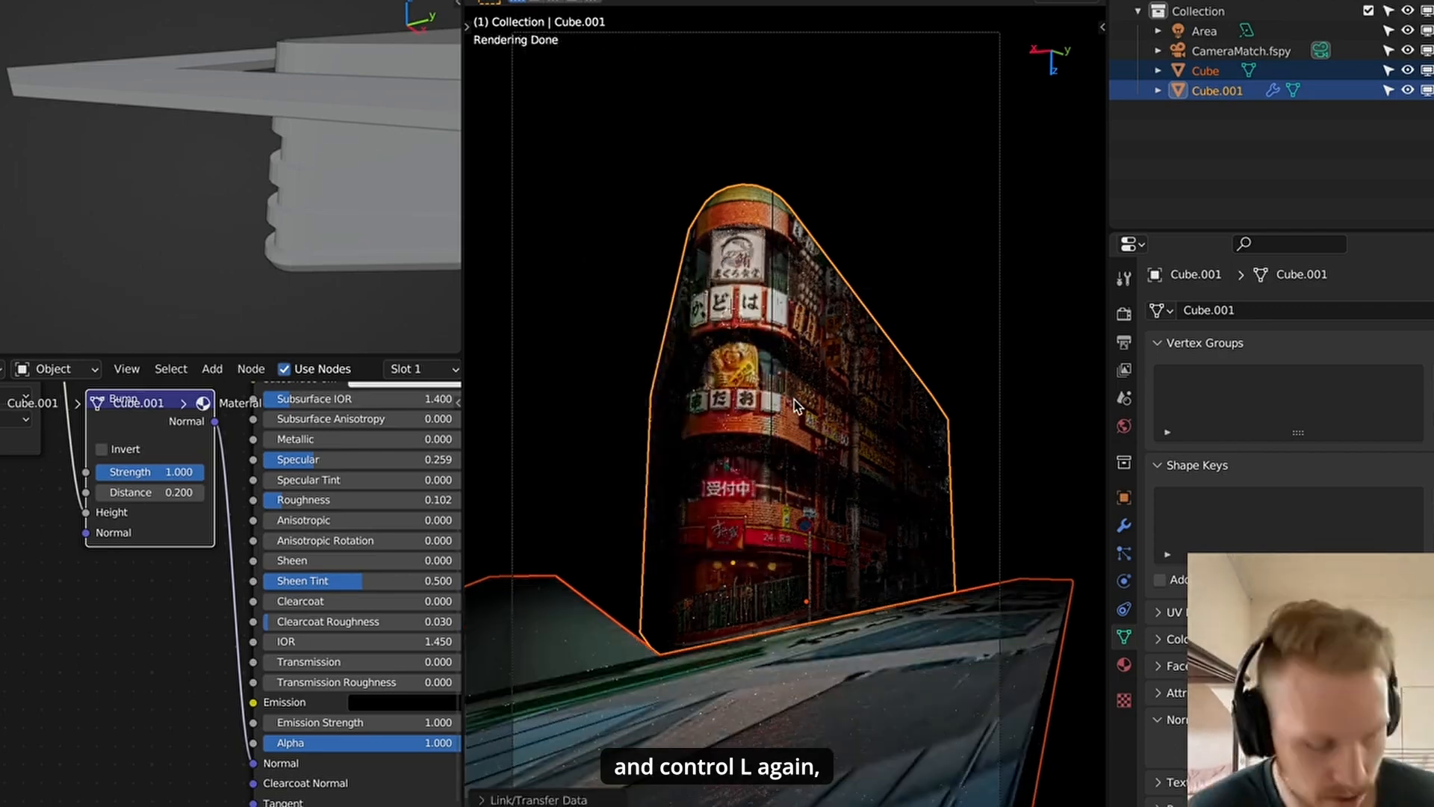
key("ctrl+l")
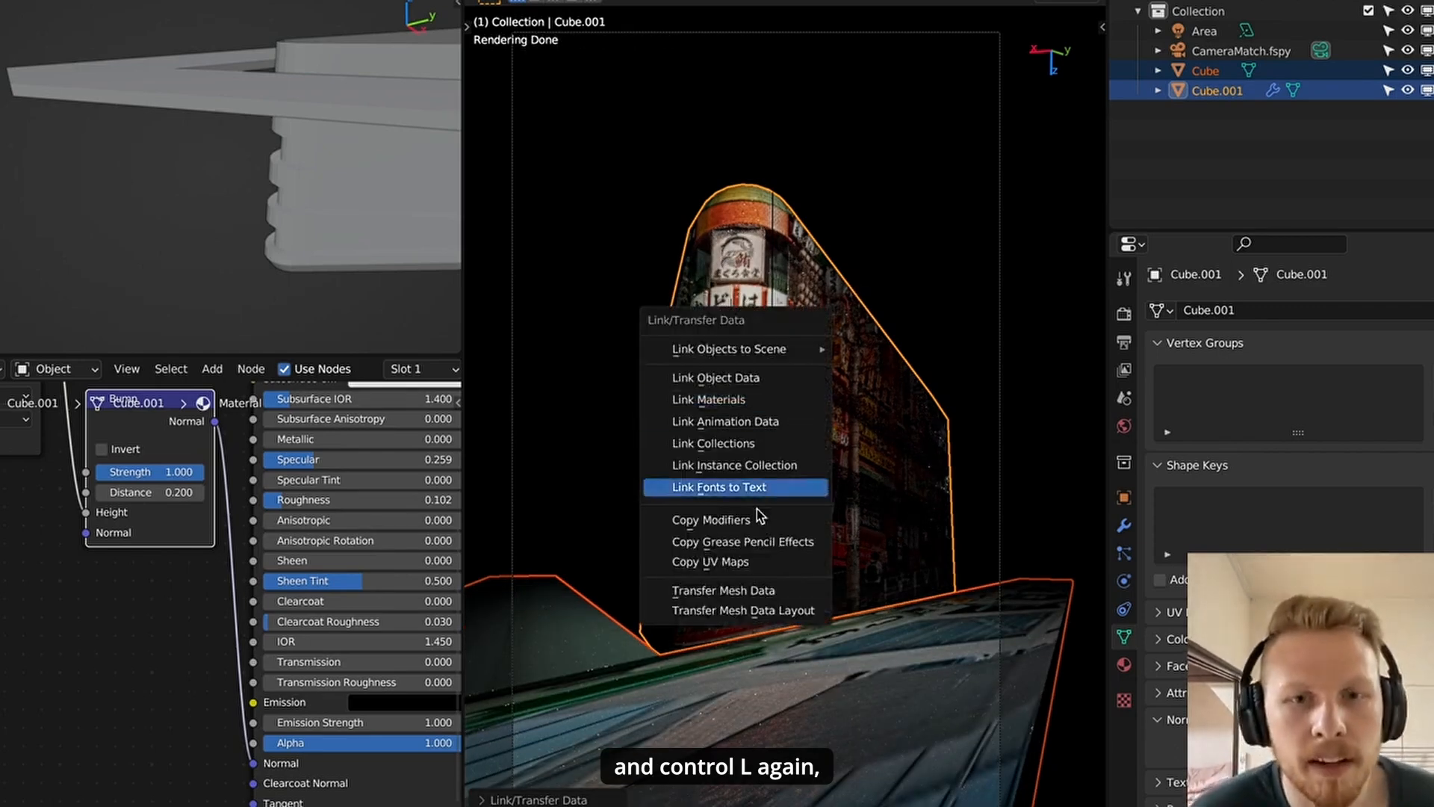
left_click(723, 487)
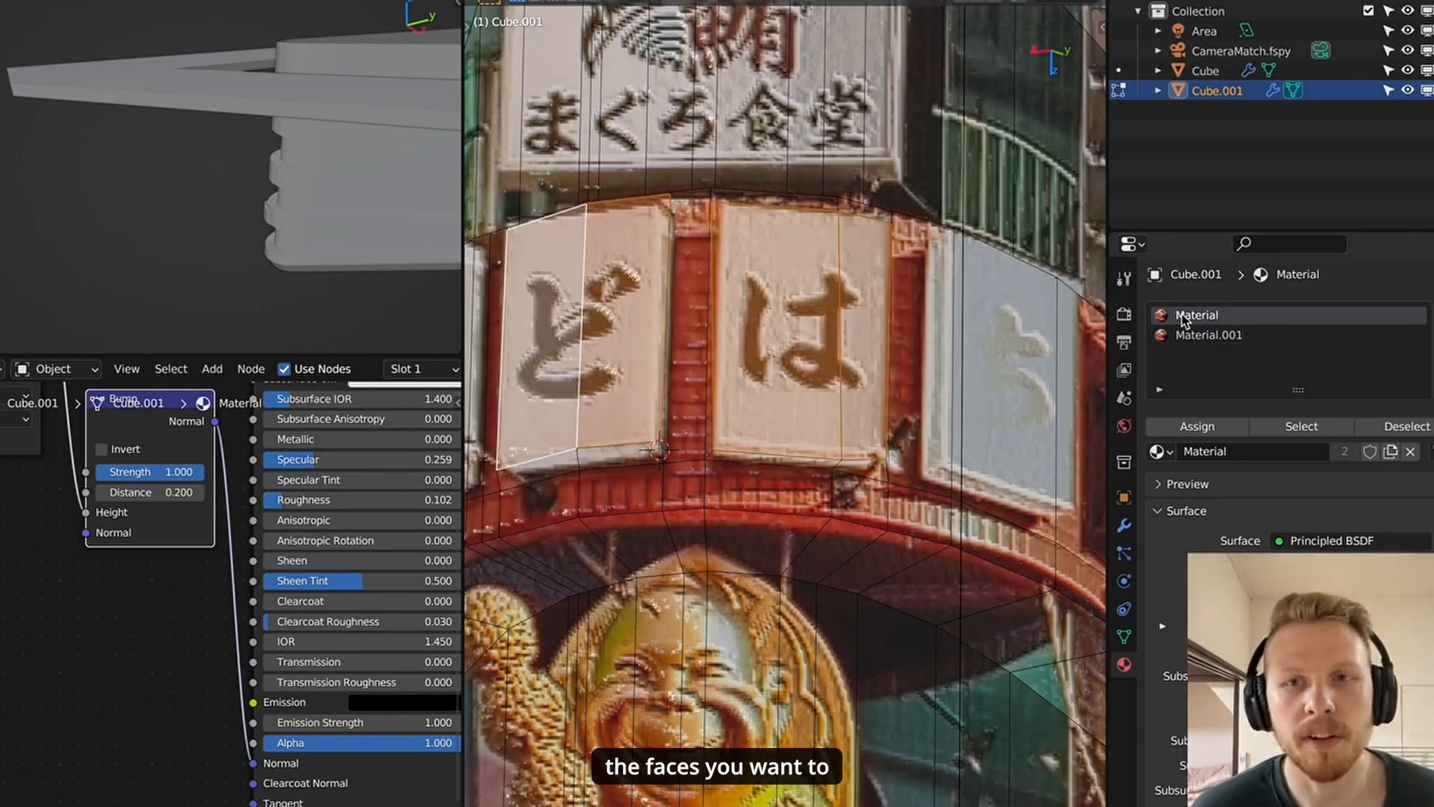
Step: Choose the second material slot for the selected sign faces
left_click(1208, 334)
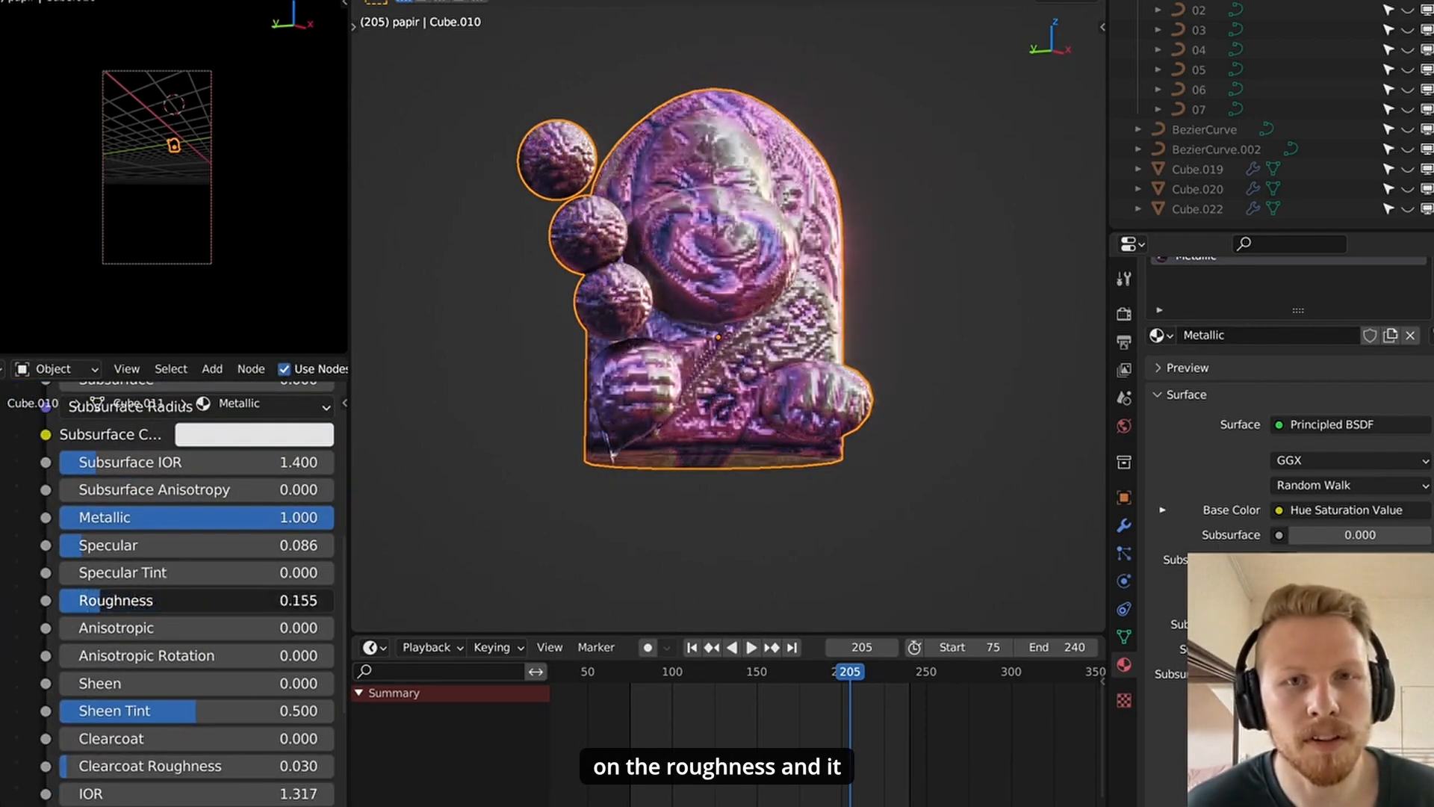
Step: Enter 'smooth' while viewing the finished poster scene
type("smooth")
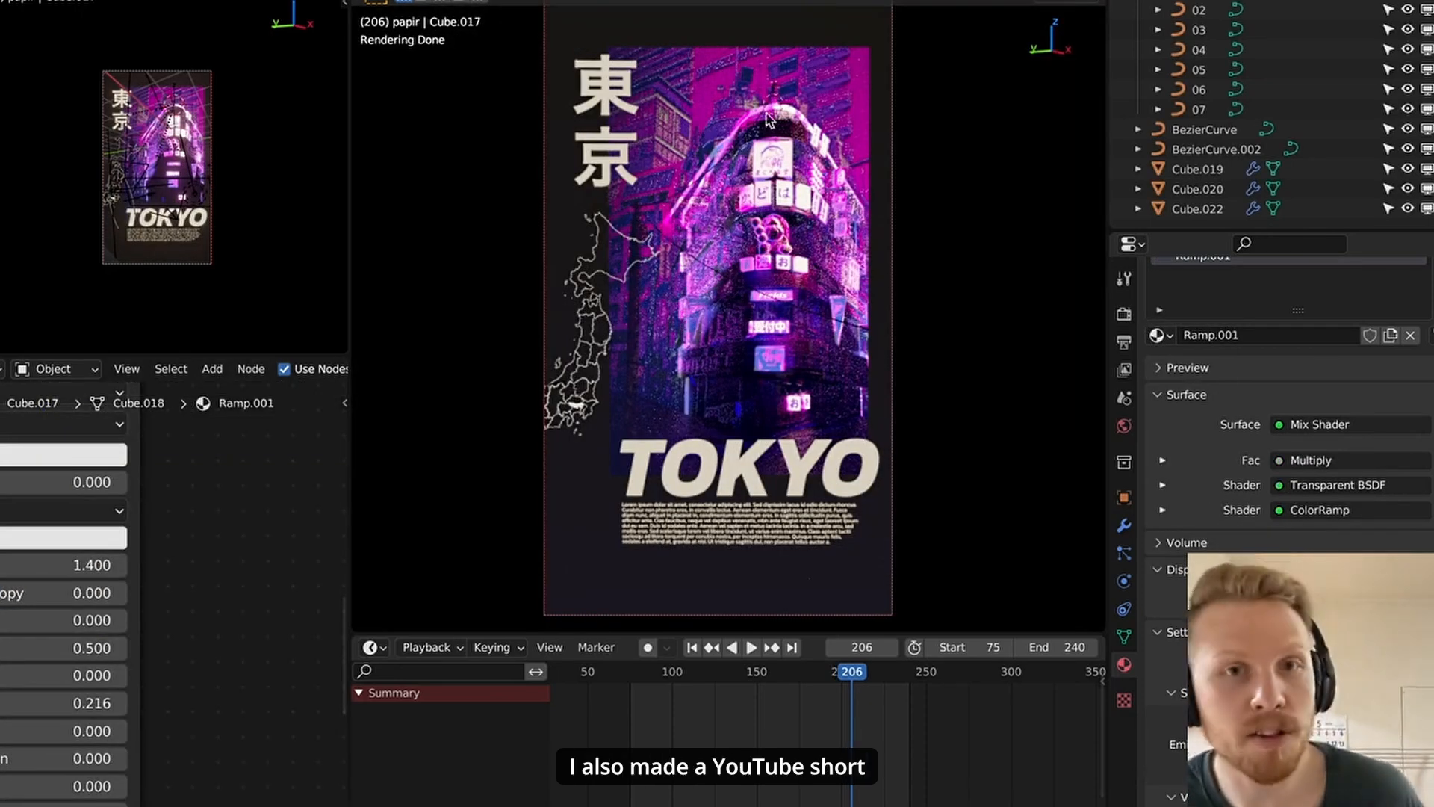
mouse_move(723, 279)
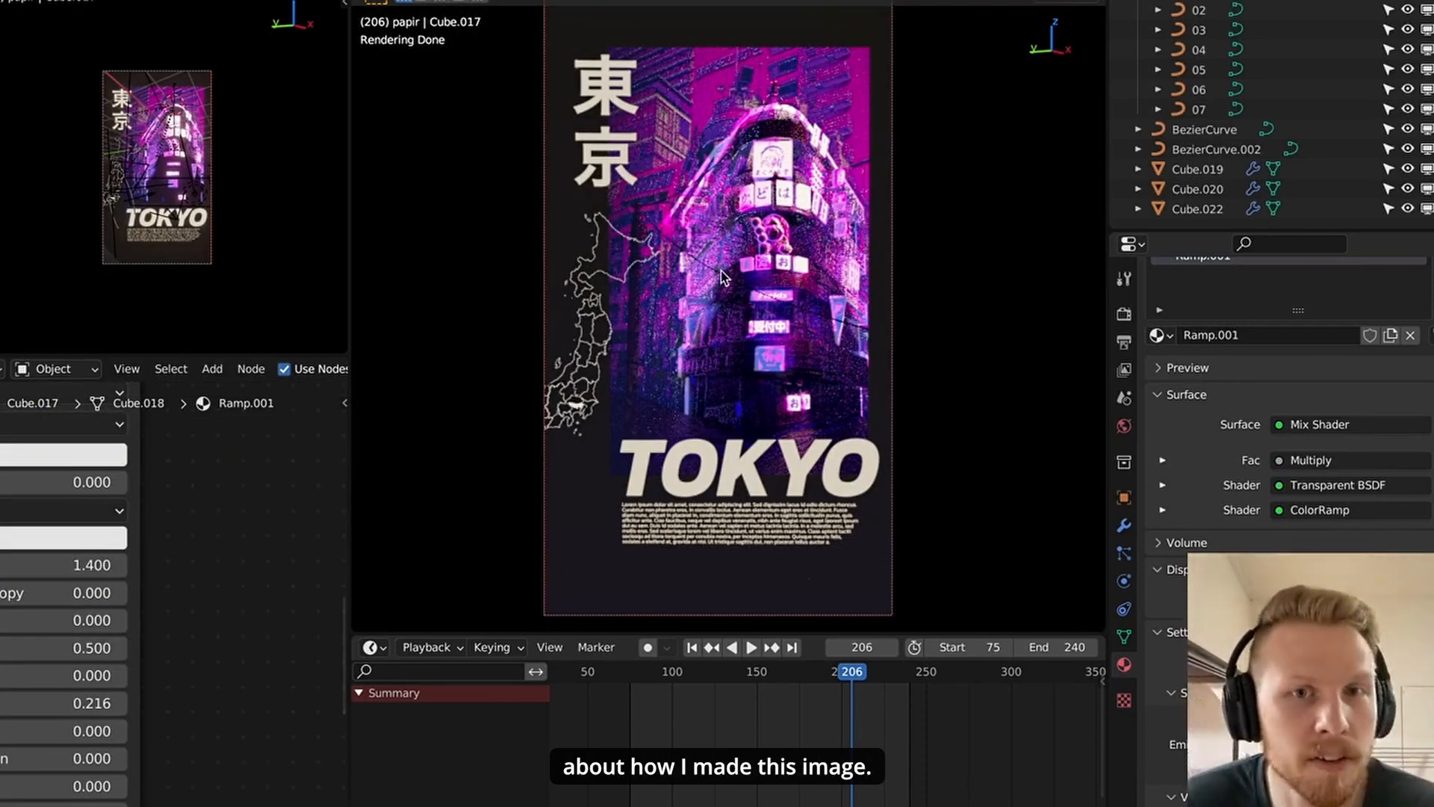
mouse_move(970, 59)
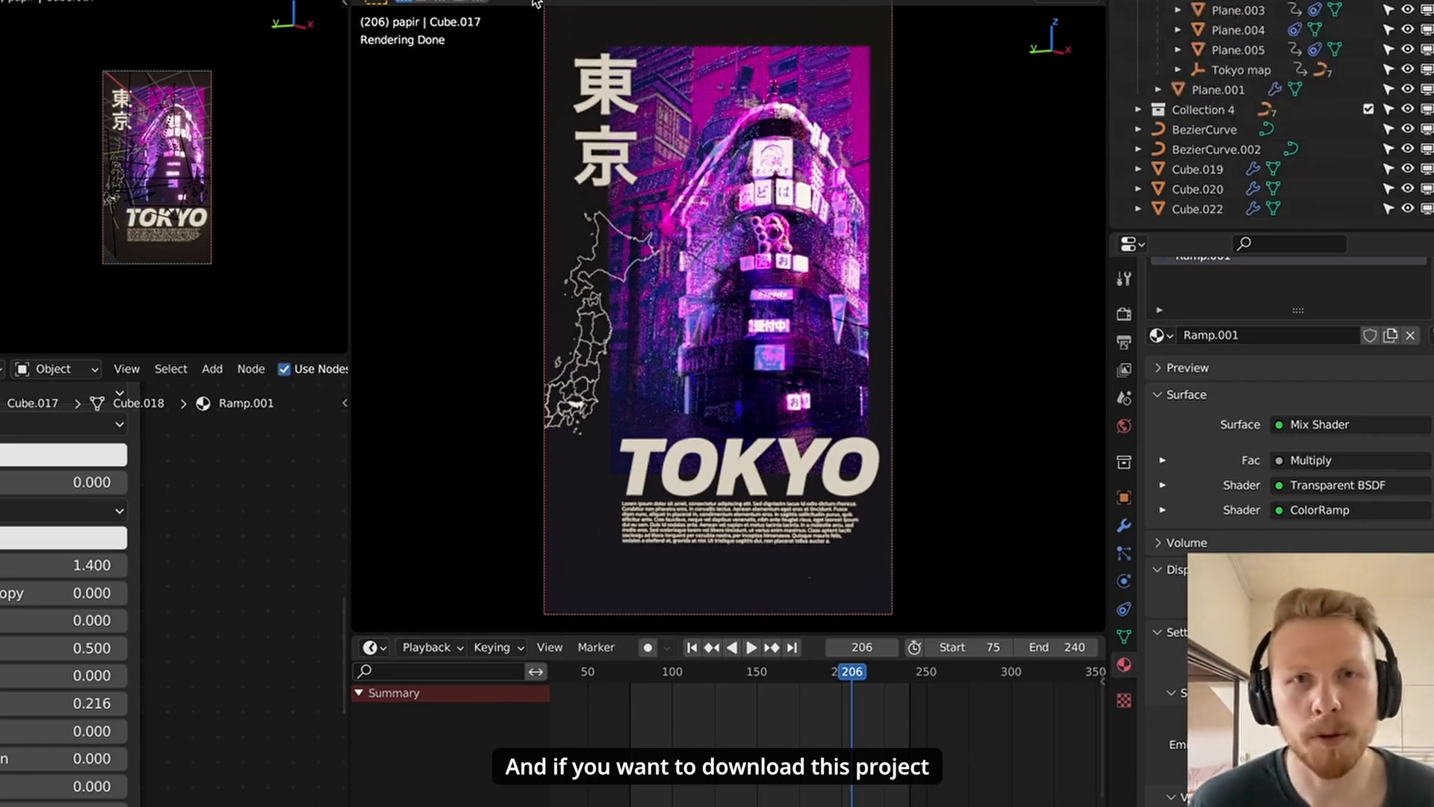
mouse_move(833, 236)
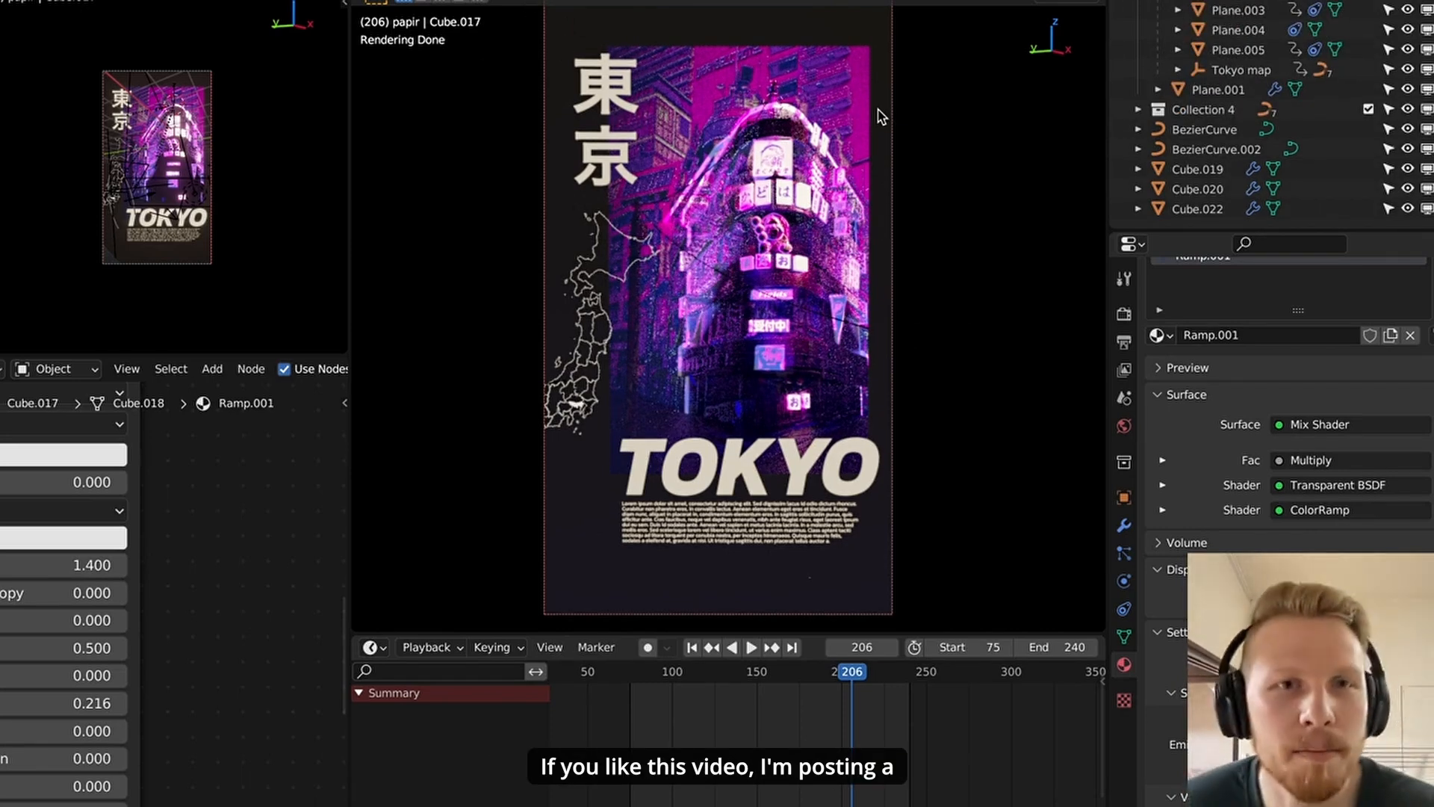
mouse_move(798, 245)
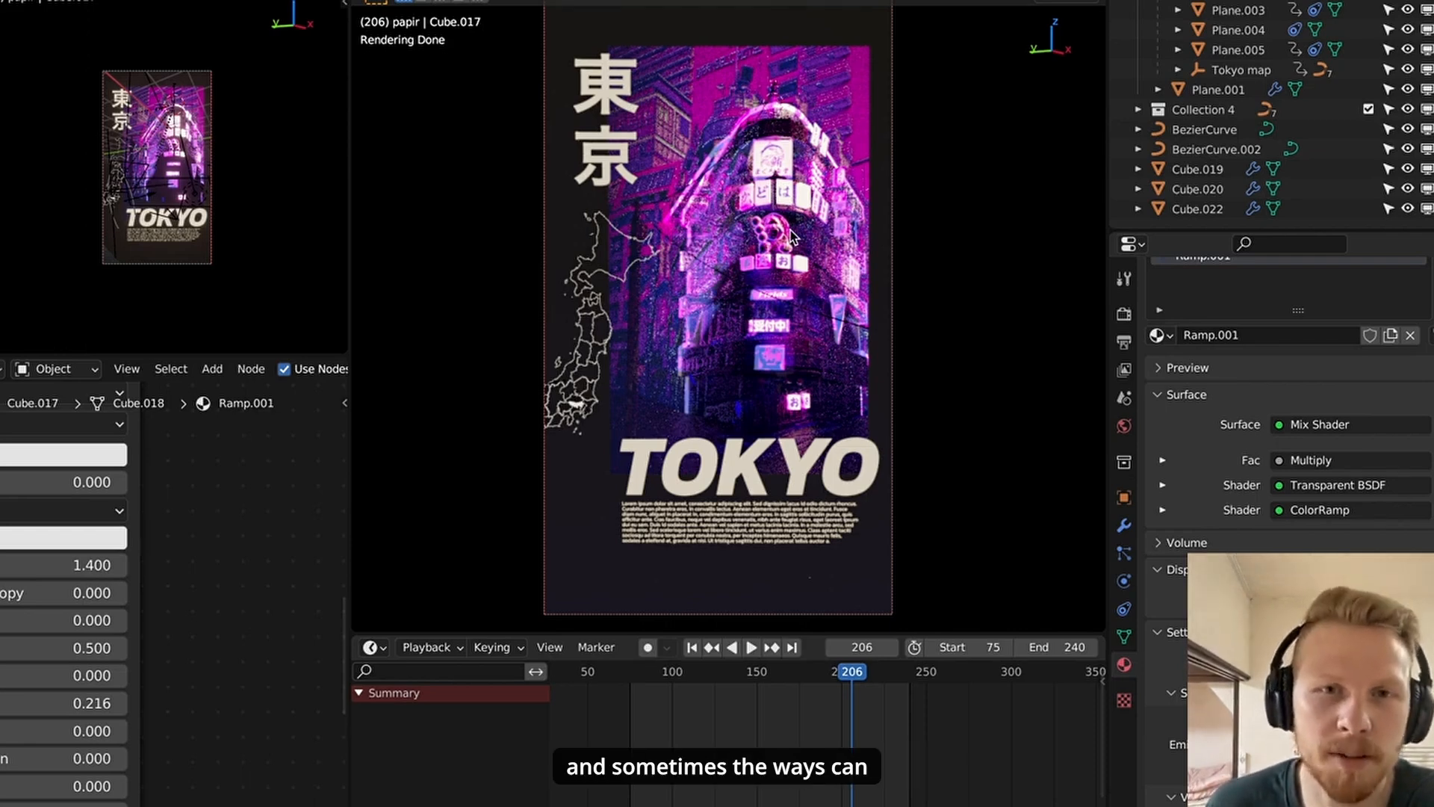
mouse_move(1038, 46)
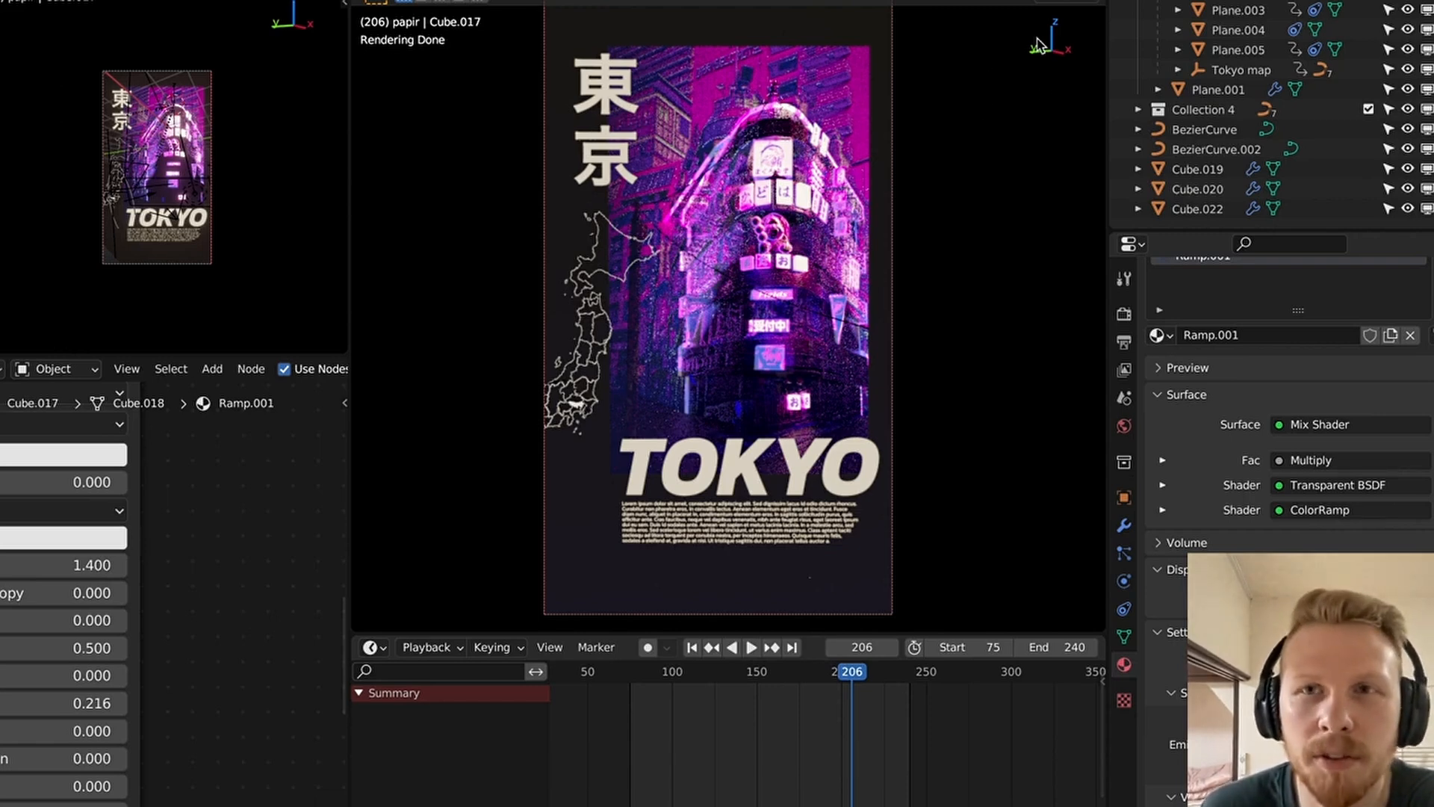